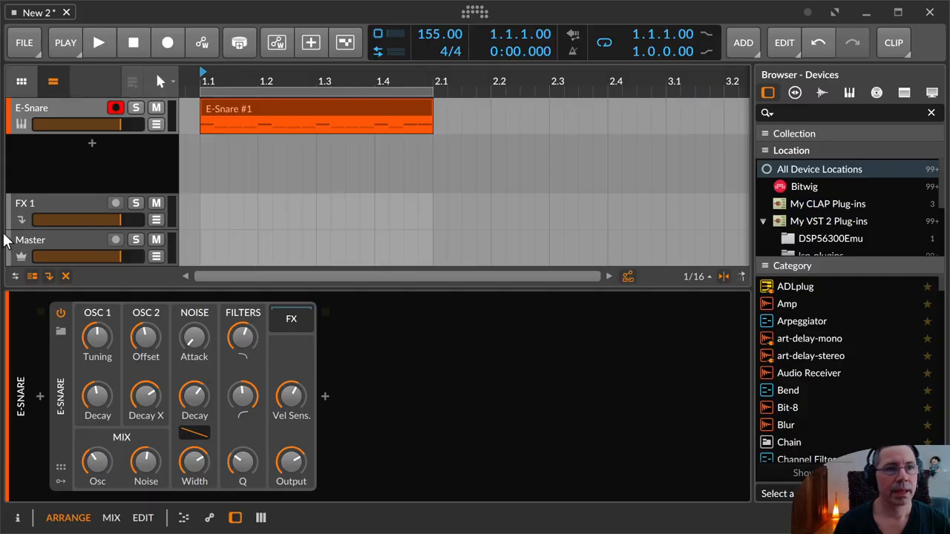
pyautogui.moveTo(146, 461)
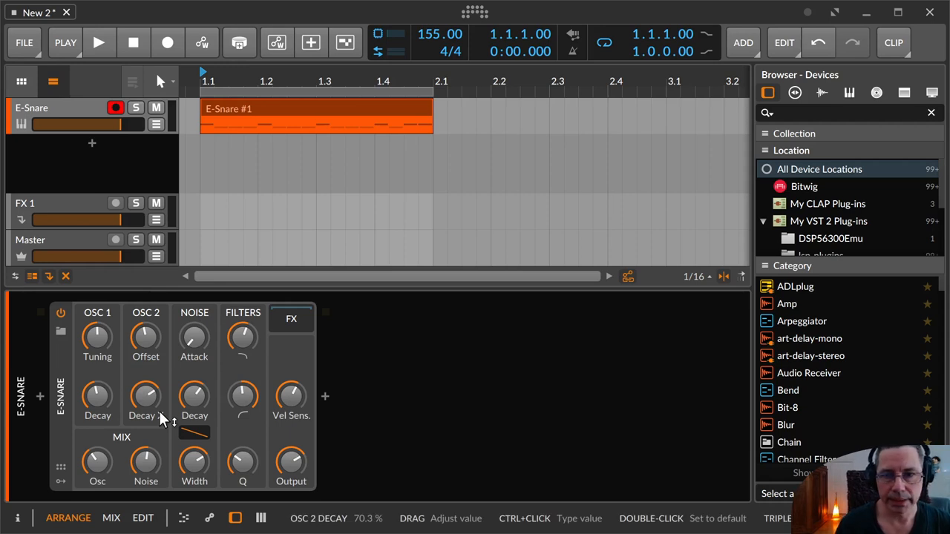
pyautogui.moveTo(169, 413)
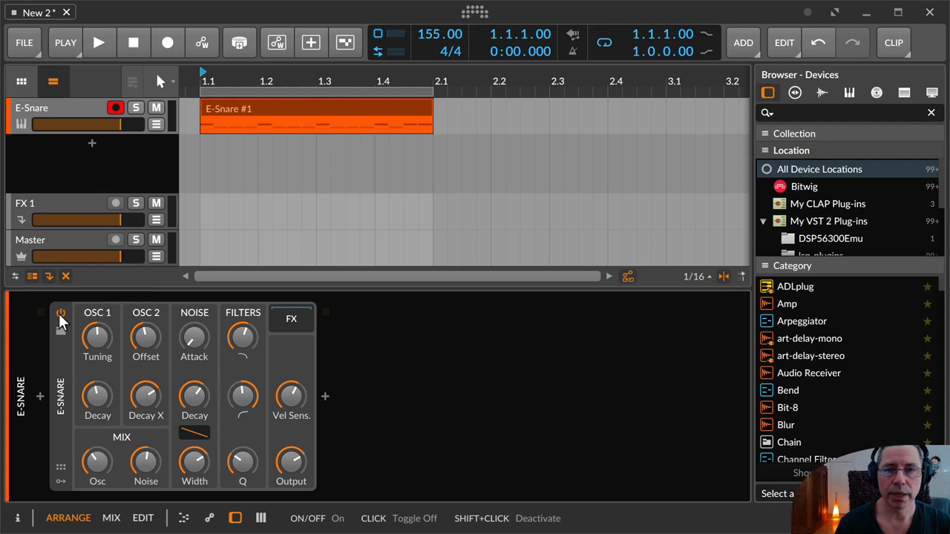
pyautogui.moveTo(62, 351)
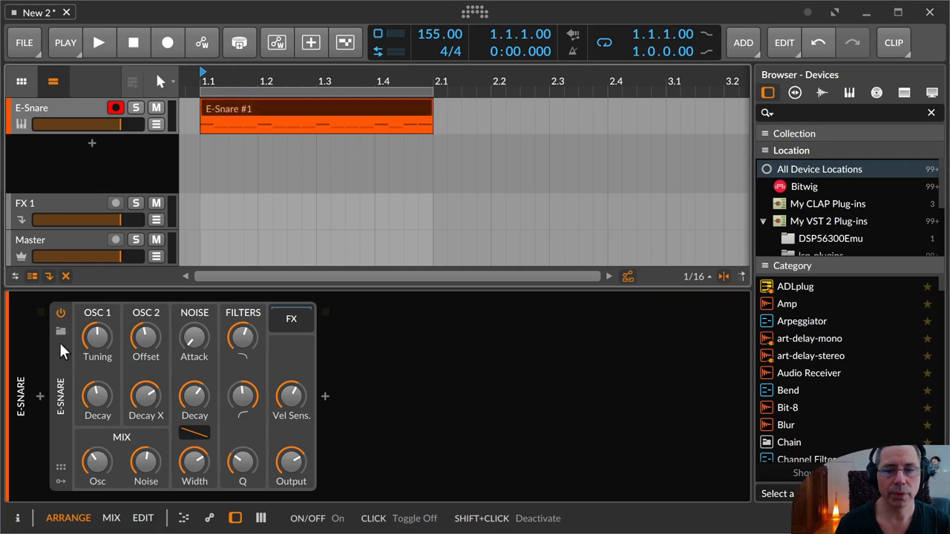
# Step: Sweep the E-Snare's OSC 1 tuning widely, up near 494 Hz and down to 116 Hz
pyautogui.click(61, 332)
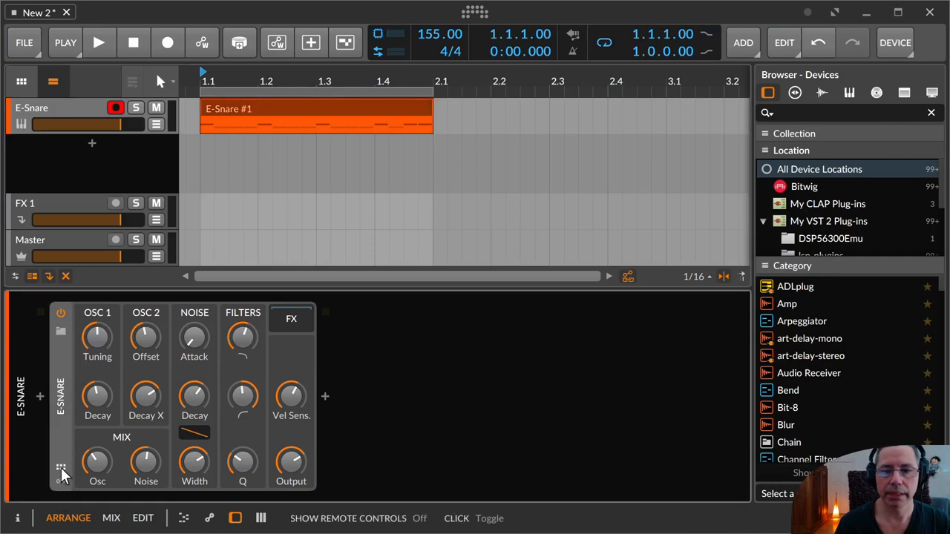
pyautogui.click(61, 468)
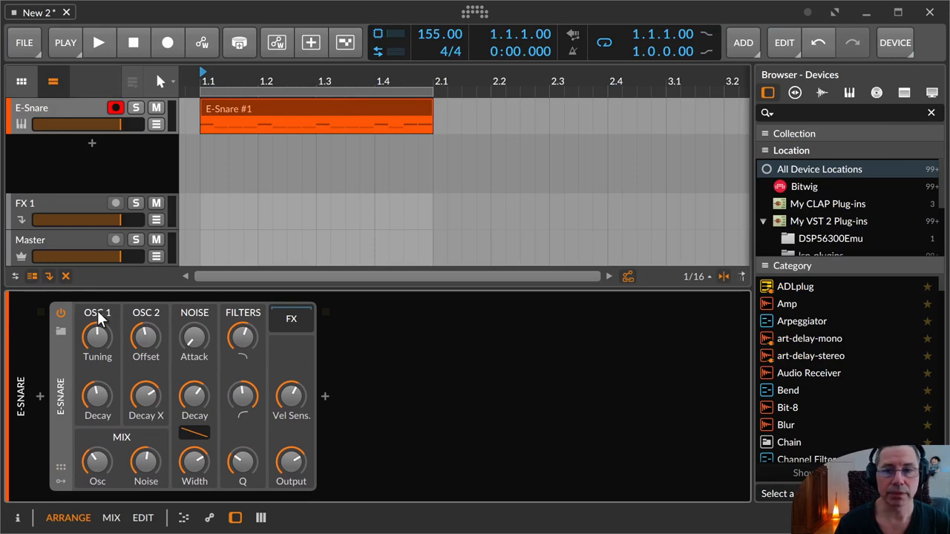
pyautogui.moveTo(162, 319)
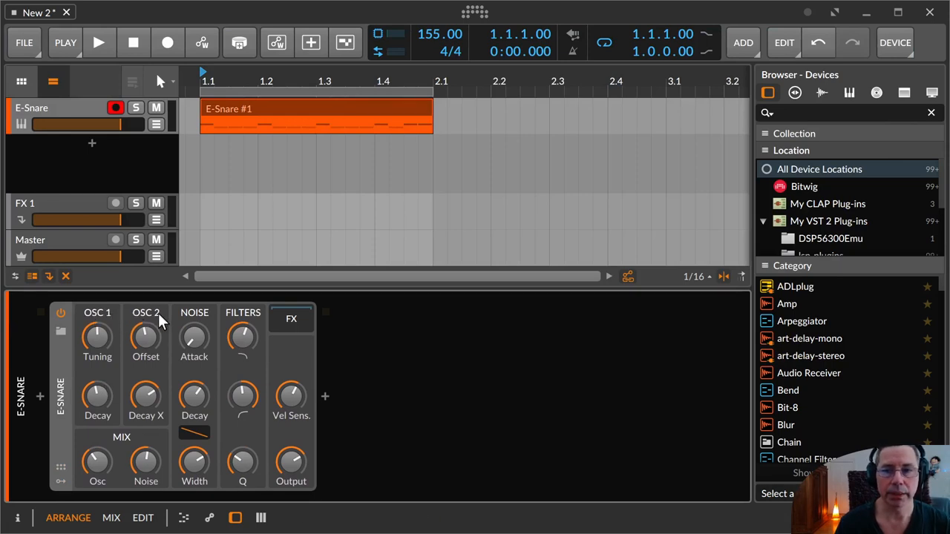
pyautogui.moveTo(208, 320)
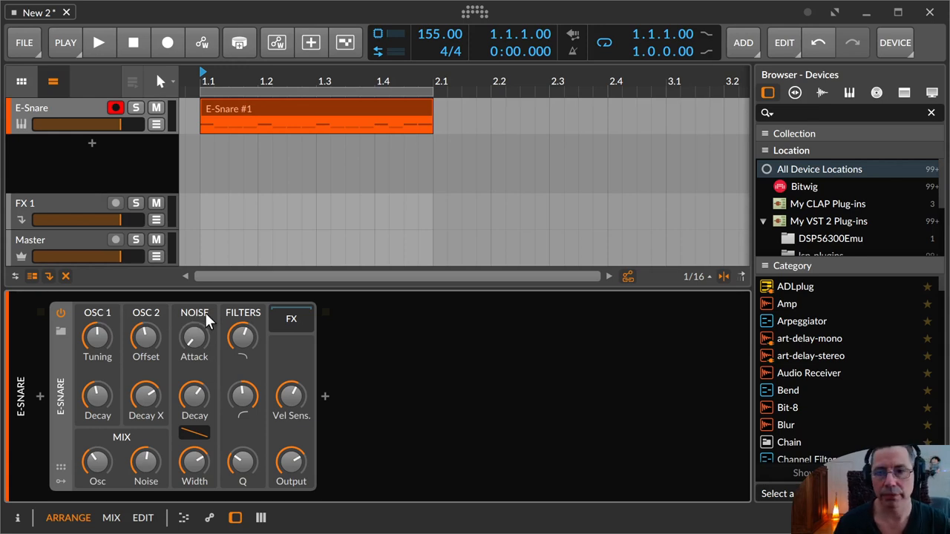
pyautogui.moveTo(193, 338)
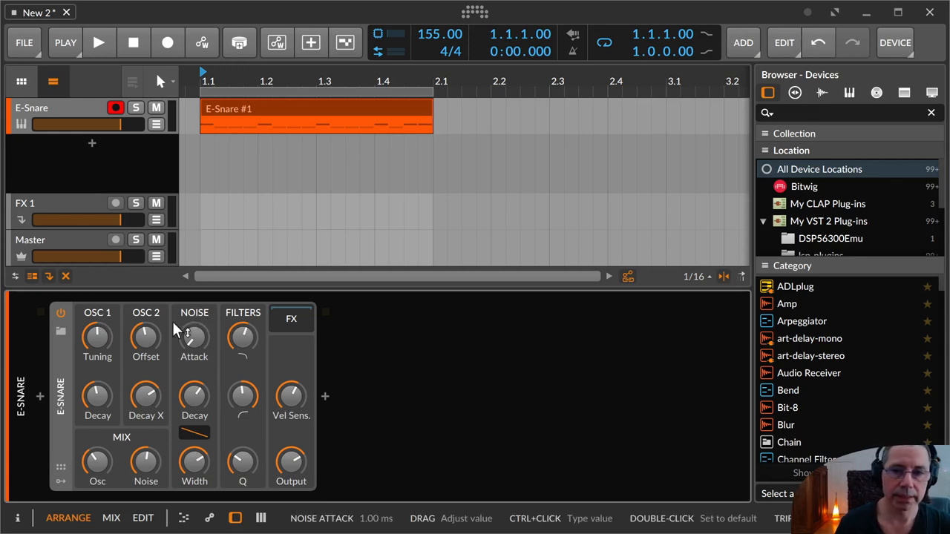
pyautogui.moveTo(208, 329)
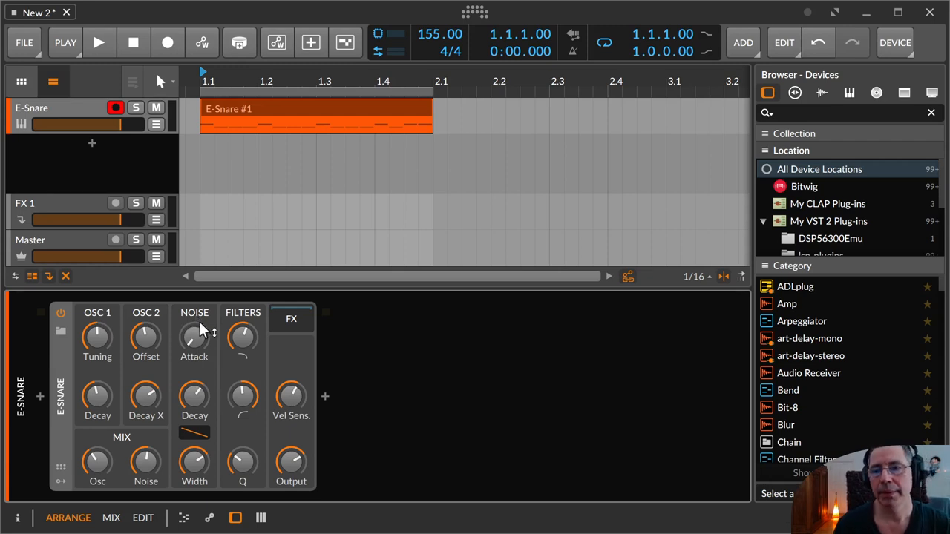
pyautogui.moveTo(253, 319)
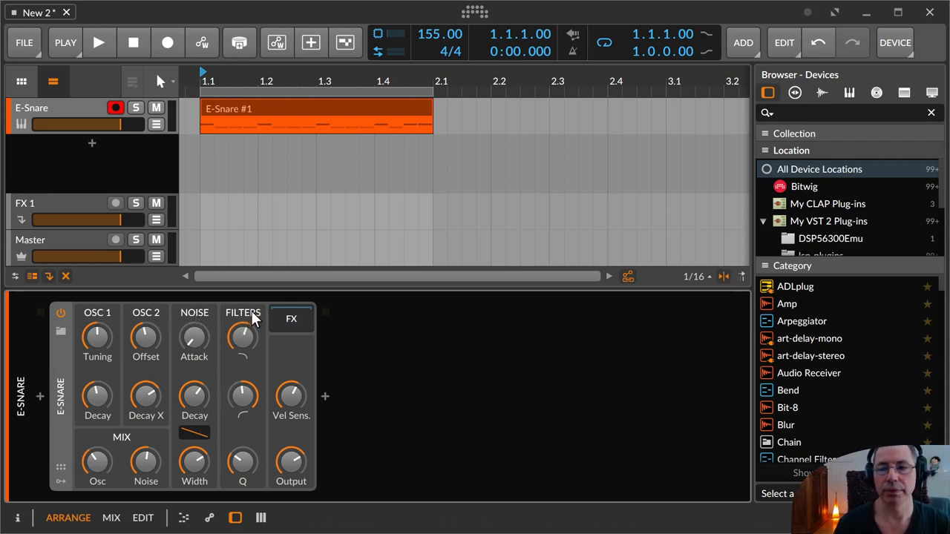
pyautogui.moveTo(269, 344)
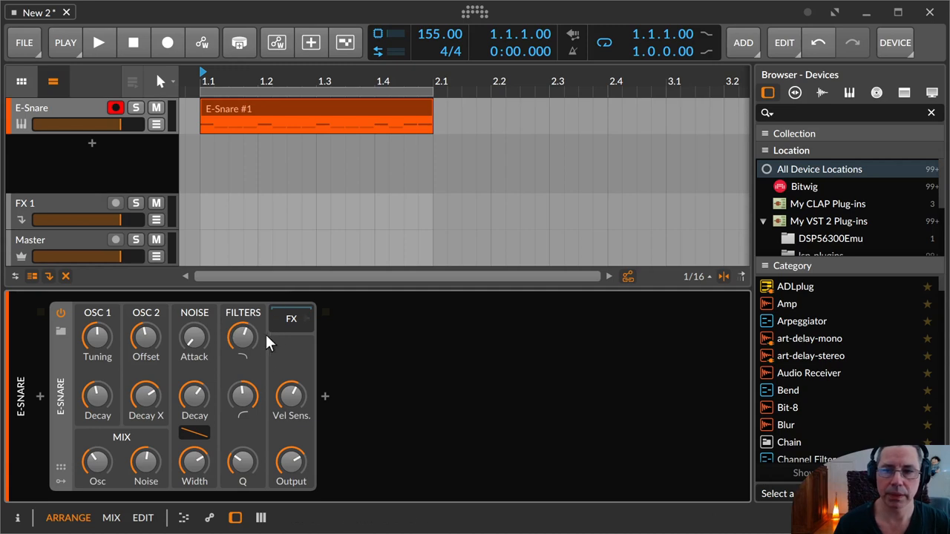
pyautogui.moveTo(291, 324)
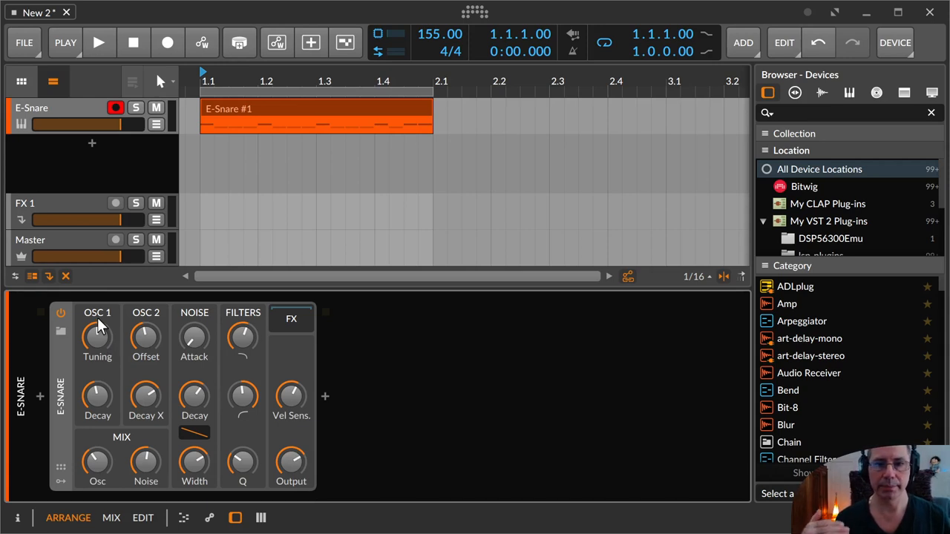
pyautogui.moveTo(98, 338)
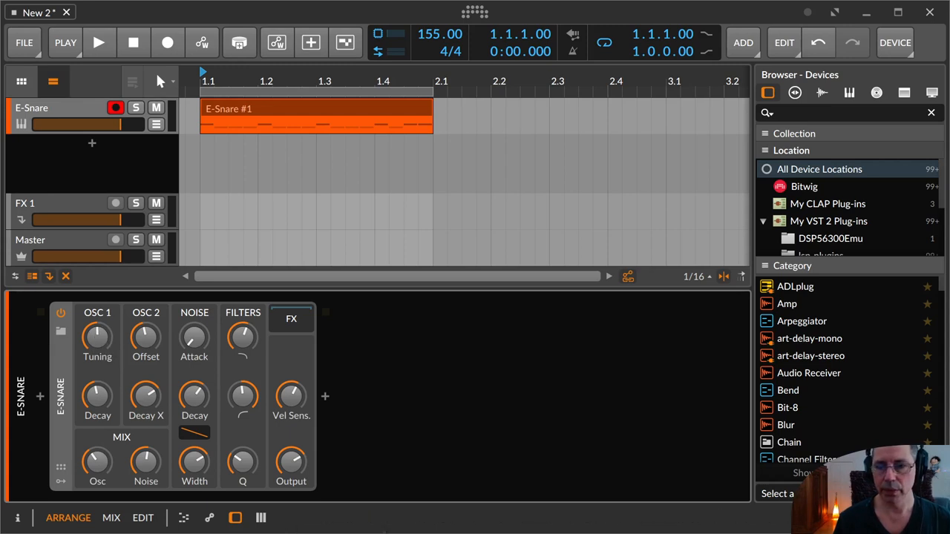
pyautogui.moveTo(98, 336)
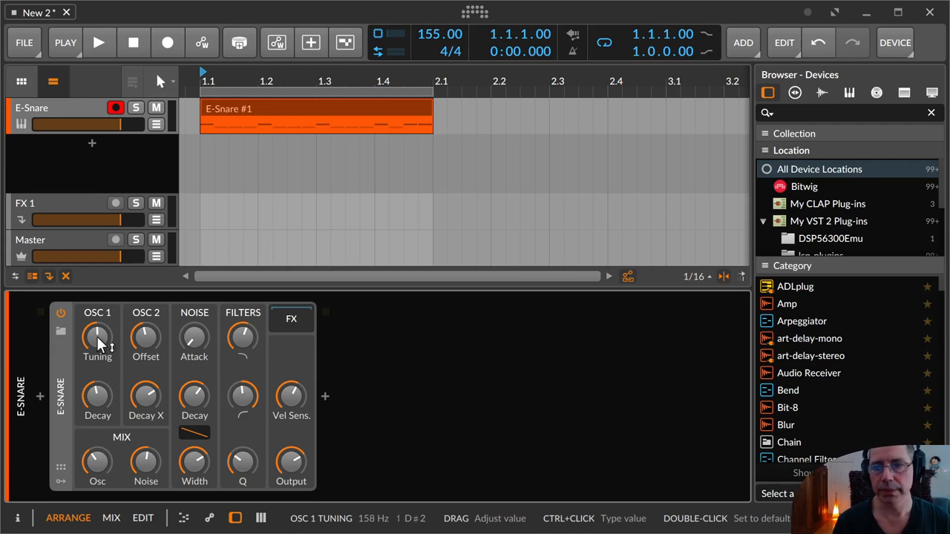
pyautogui.moveTo(98, 335); pyautogui.dragTo(98, 342)
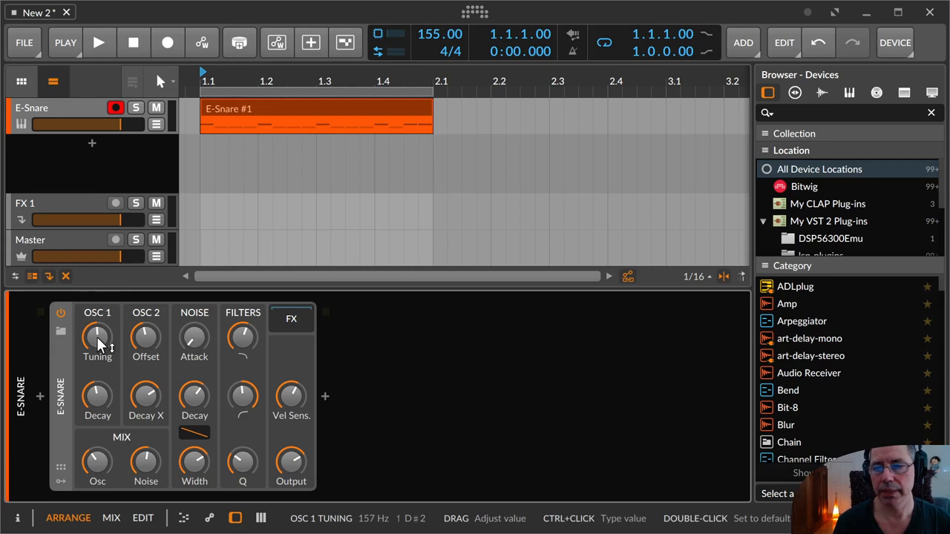
pyautogui.moveTo(98, 339); pyautogui.dragTo(98, 345)
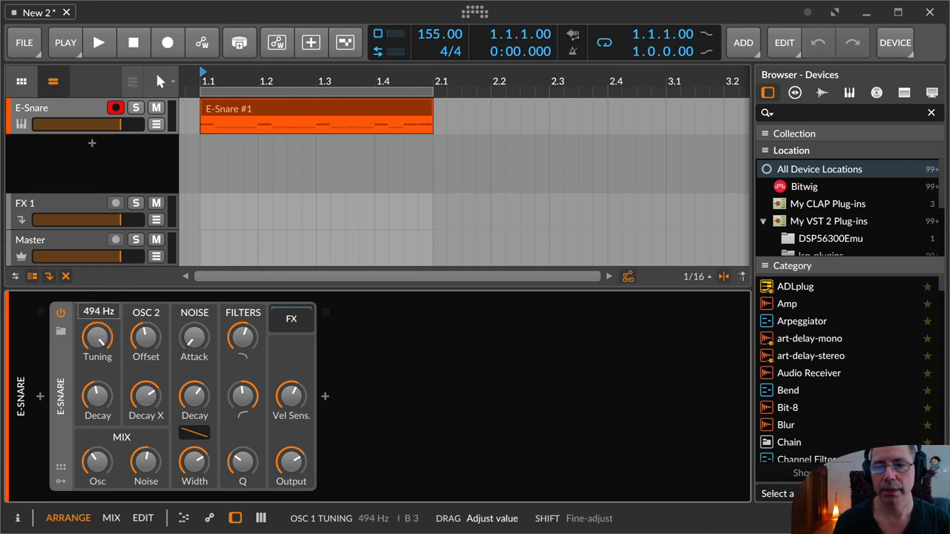
pyautogui.moveTo(98, 339); pyautogui.dragTo(98, 364)
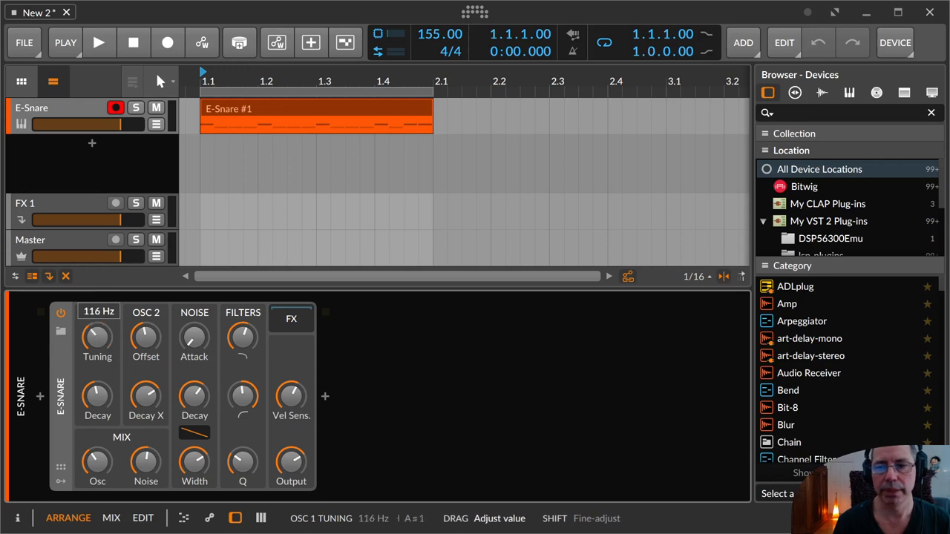
pyautogui.moveTo(98, 339); pyautogui.dragTo(98, 364)
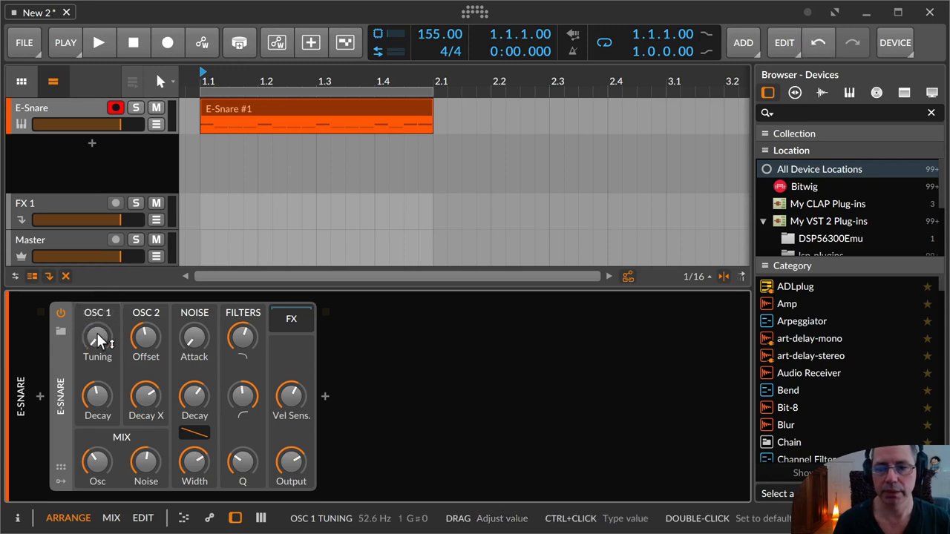
# Step: With the snare clip playing, settle OSC 1 tuning at about 192 Hz
pyautogui.click(98, 42)
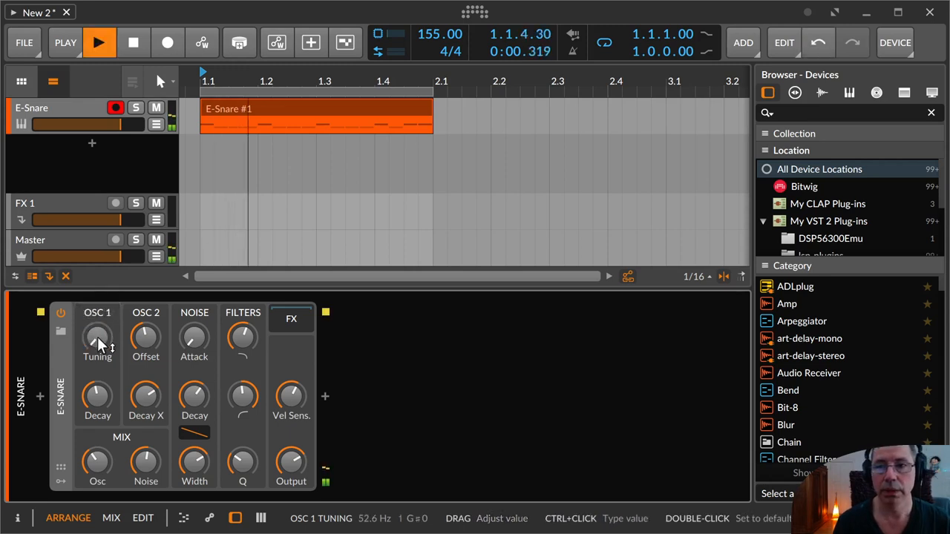
pyautogui.moveTo(98, 338); pyautogui.dragTo(98, 319)
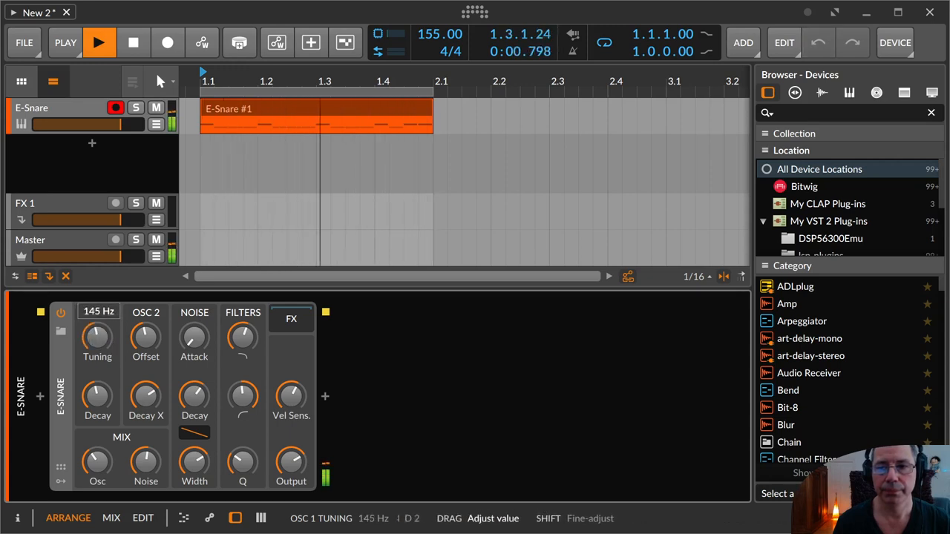
pyautogui.moveTo(98, 338); pyautogui.dragTo(98, 312)
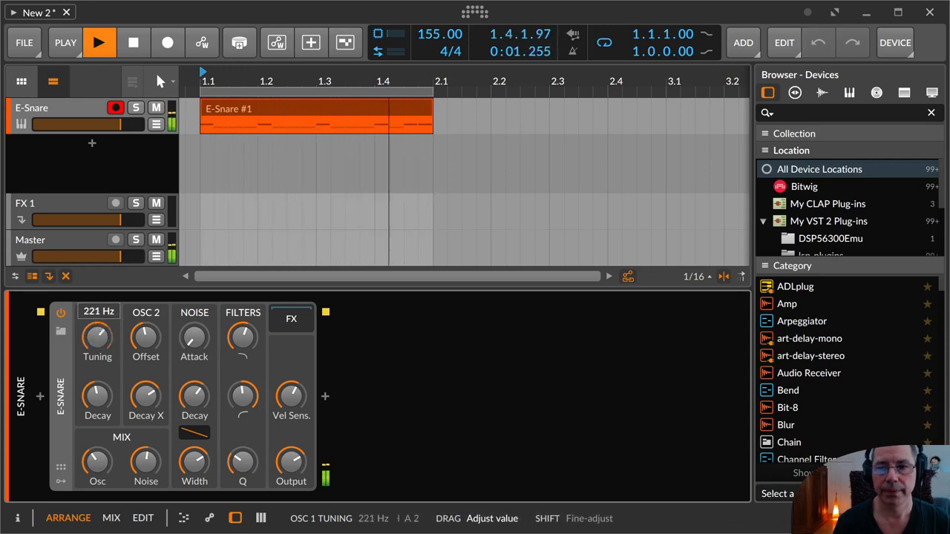
pyautogui.moveTo(98, 338); pyautogui.dragTo(98, 364)
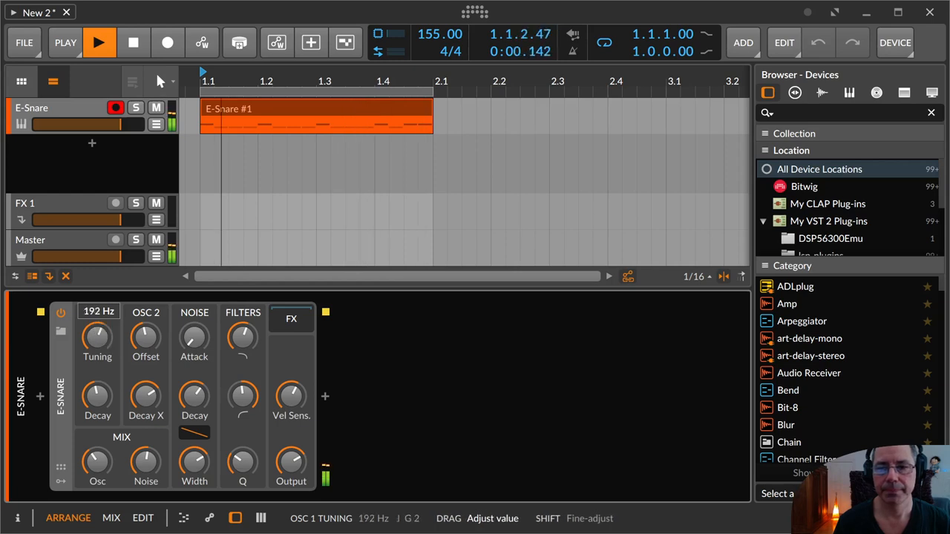
pyautogui.moveTo(97, 338); pyautogui.dragTo(98, 357)
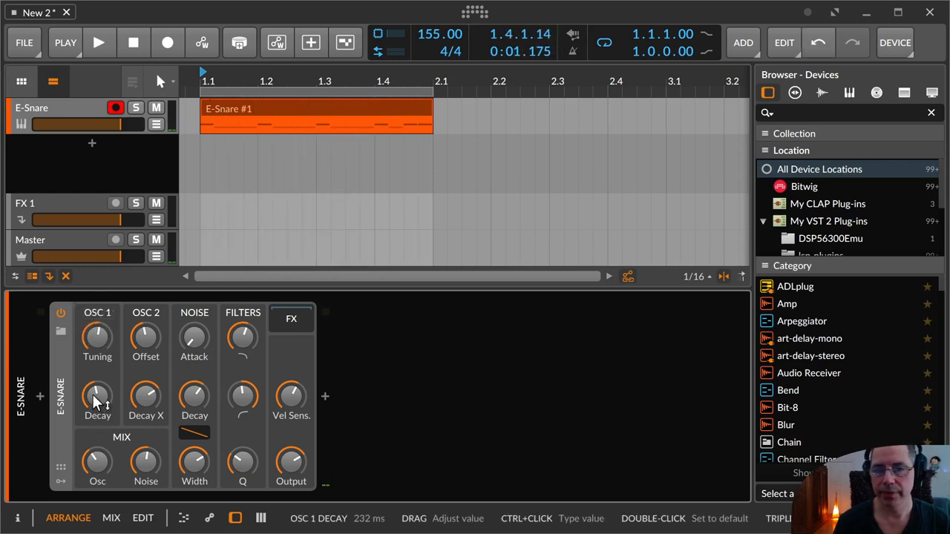
# Step: Lengthen the E-Snare's OSC 1 decay to about 10 seconds during playback
pyautogui.click(98, 42)
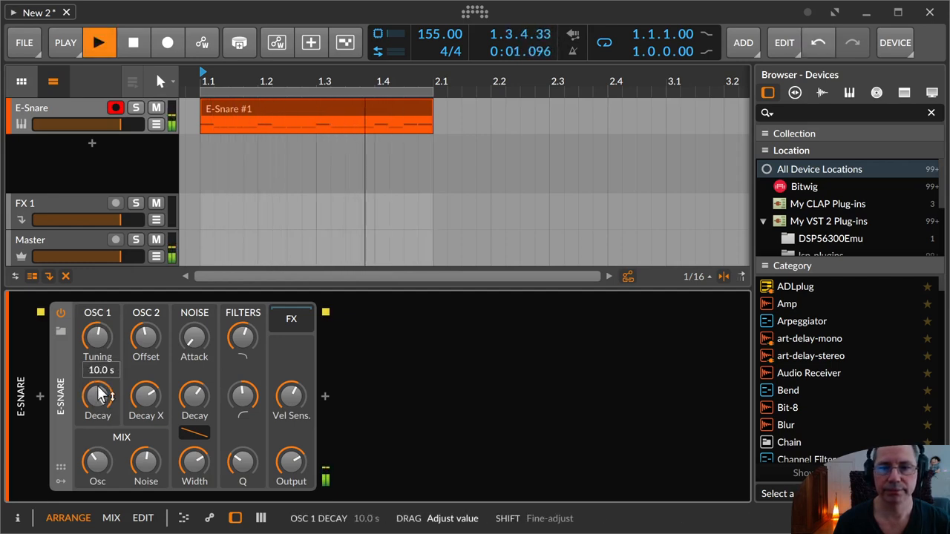
pyautogui.moveTo(98, 398); pyautogui.dragTo(98, 416)
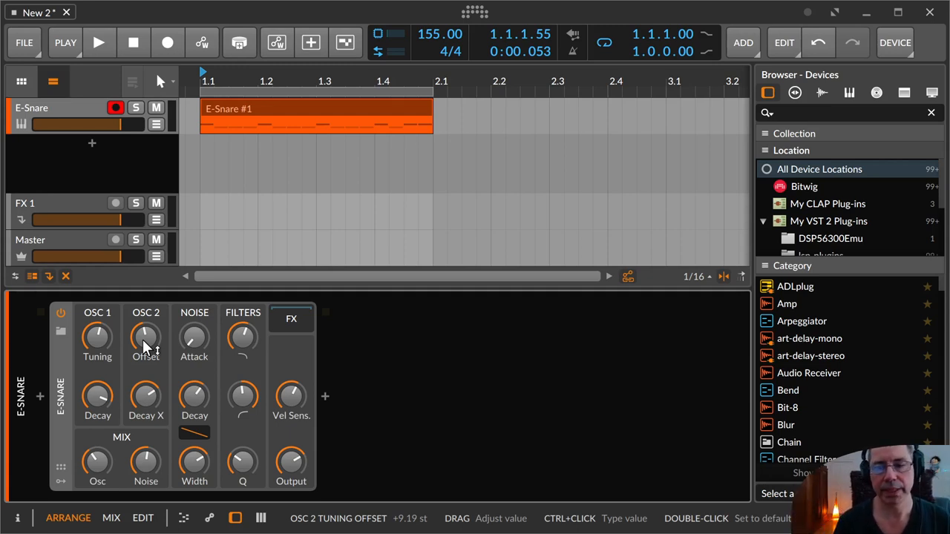
pyautogui.moveTo(133, 347)
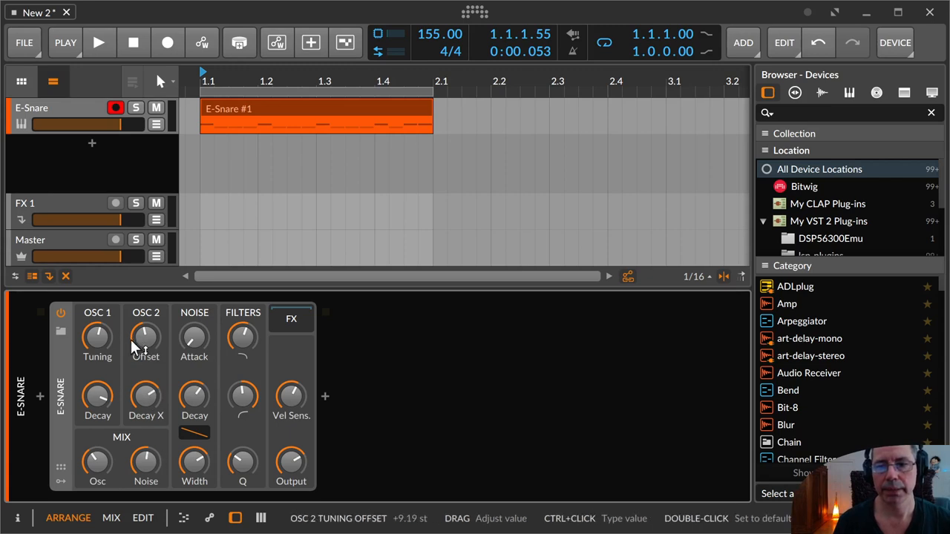
# Step: Sweep the OSC 2 offset during playback and leave it at +11.50 semitones
pyautogui.click(100, 41)
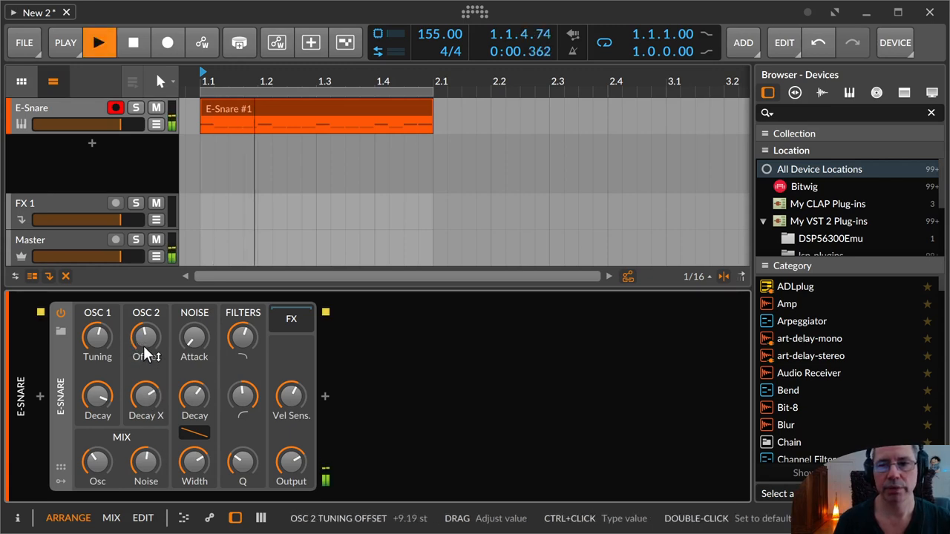
pyautogui.moveTo(146, 339); pyautogui.dragTo(146, 319)
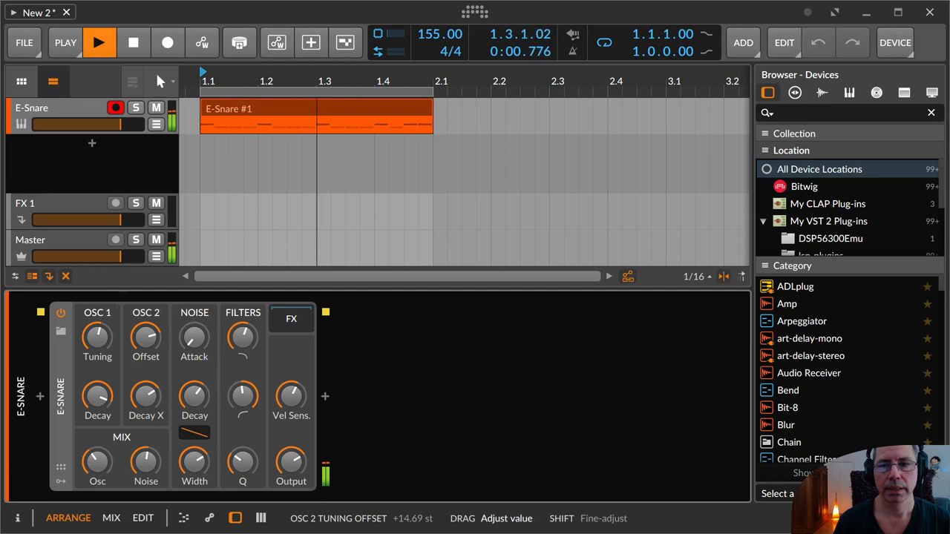
pyautogui.moveTo(145, 338); pyautogui.dragTo(145, 356)
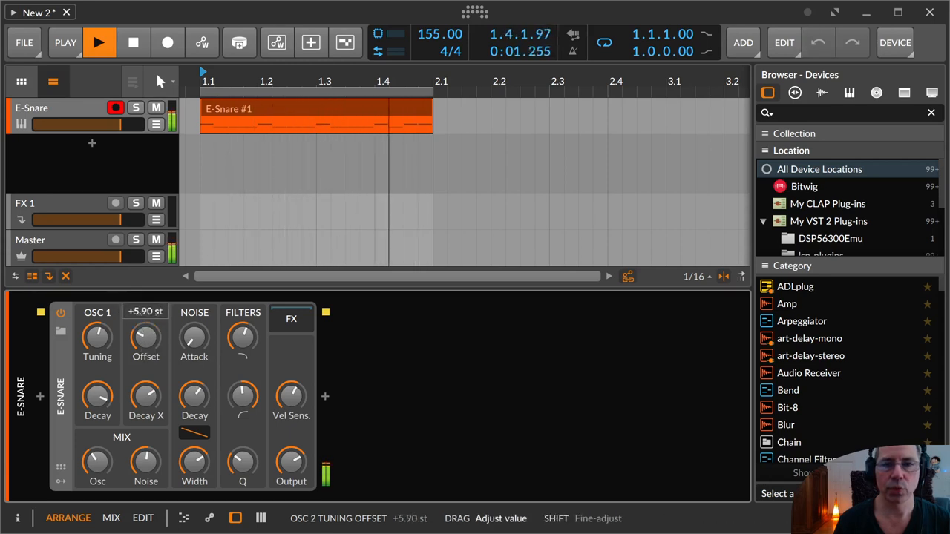
pyautogui.moveTo(145, 339); pyautogui.dragTo(145, 326)
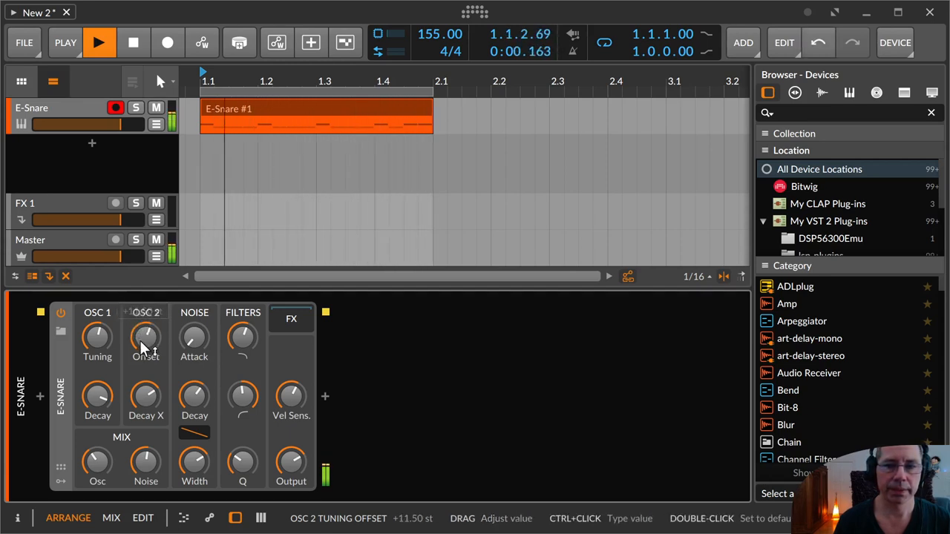
pyautogui.moveTo(146, 334); pyautogui.dragTo(145, 319)
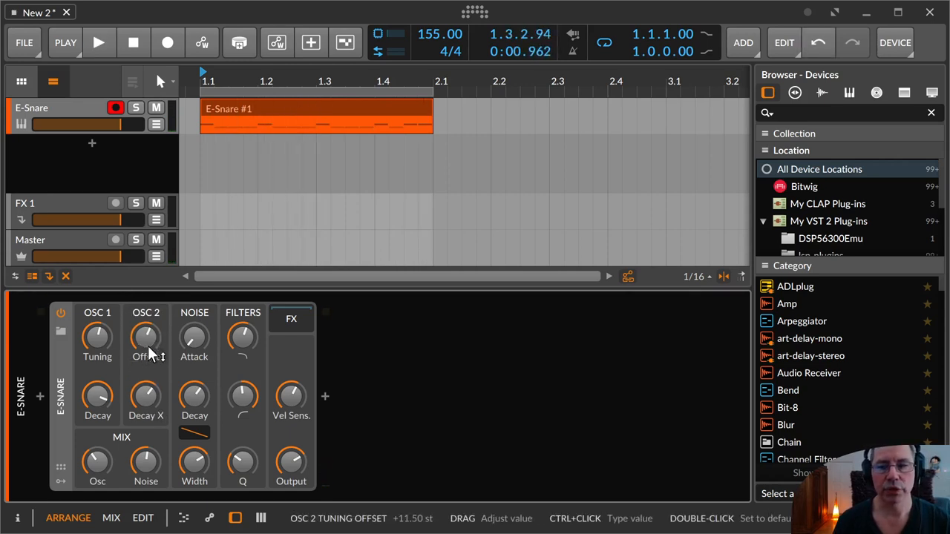
pyautogui.moveTo(134, 365)
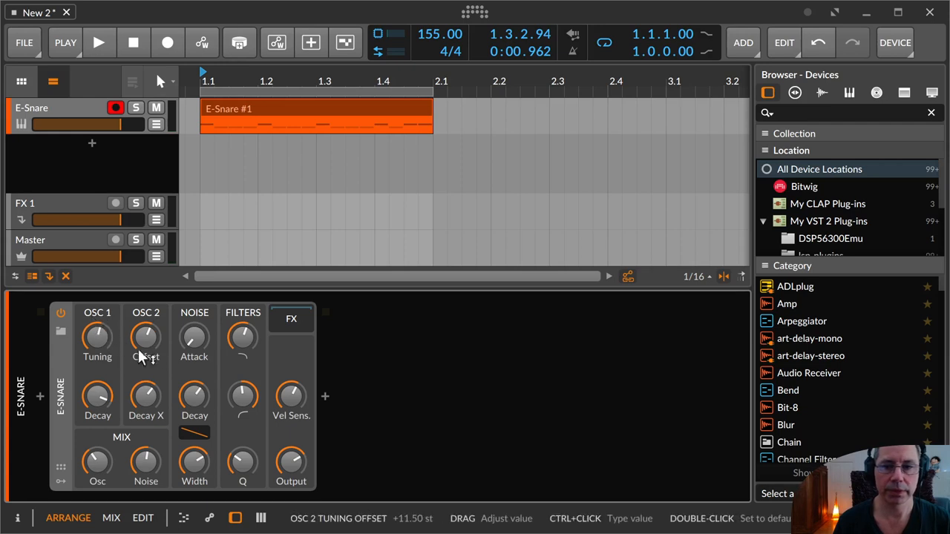
# Step: Lower OSC 1 tuning and push the OSC 2 offset to about +18 semitones
pyautogui.click(98, 42)
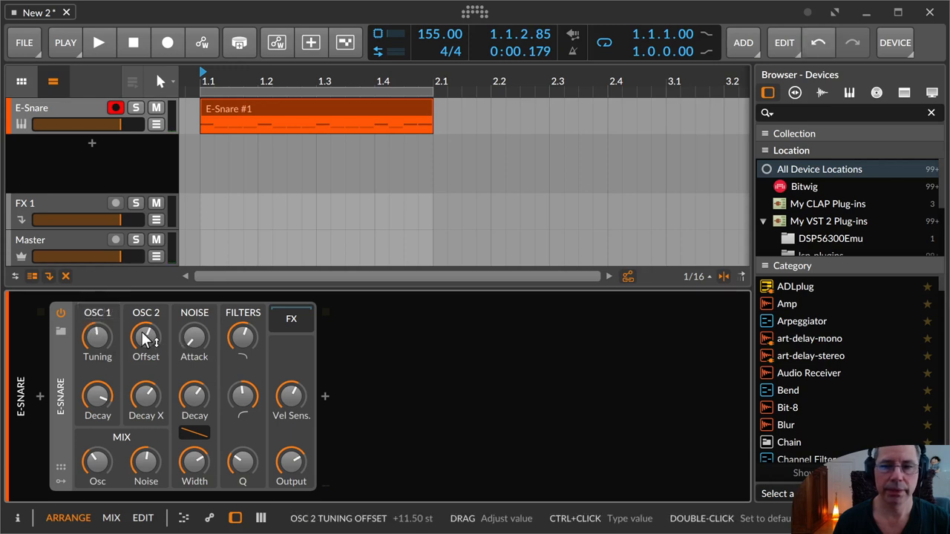
pyautogui.click(98, 41)
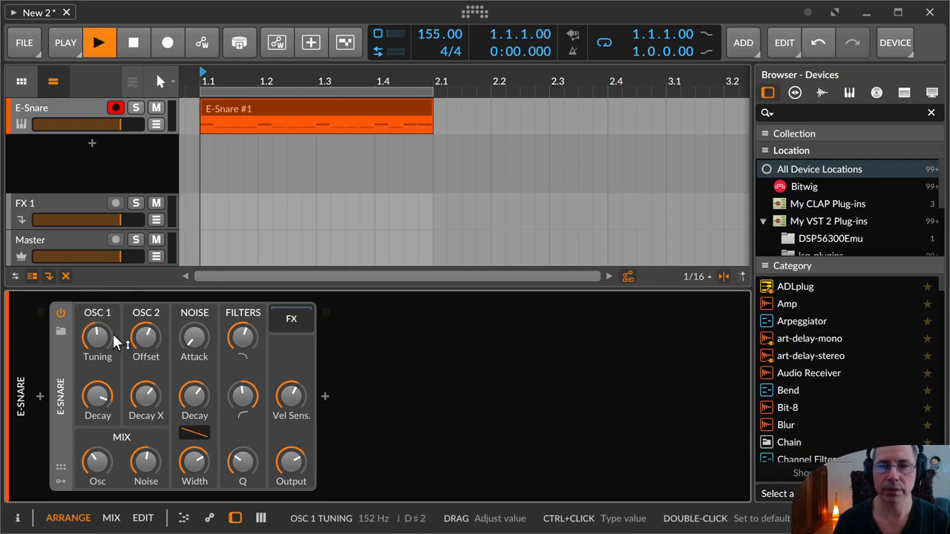
pyautogui.moveTo(146, 339); pyautogui.dragTo(146, 327)
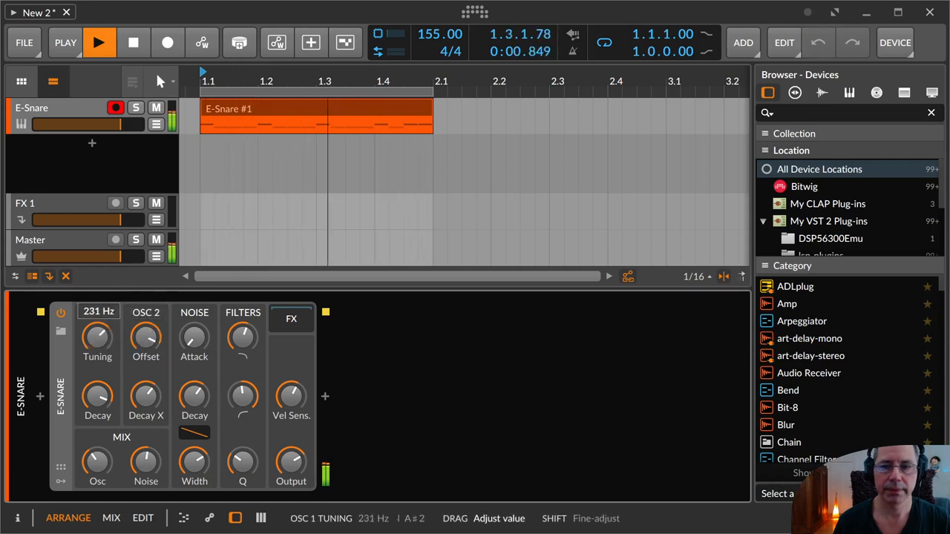
pyautogui.moveTo(98, 336); pyautogui.dragTo(98, 364)
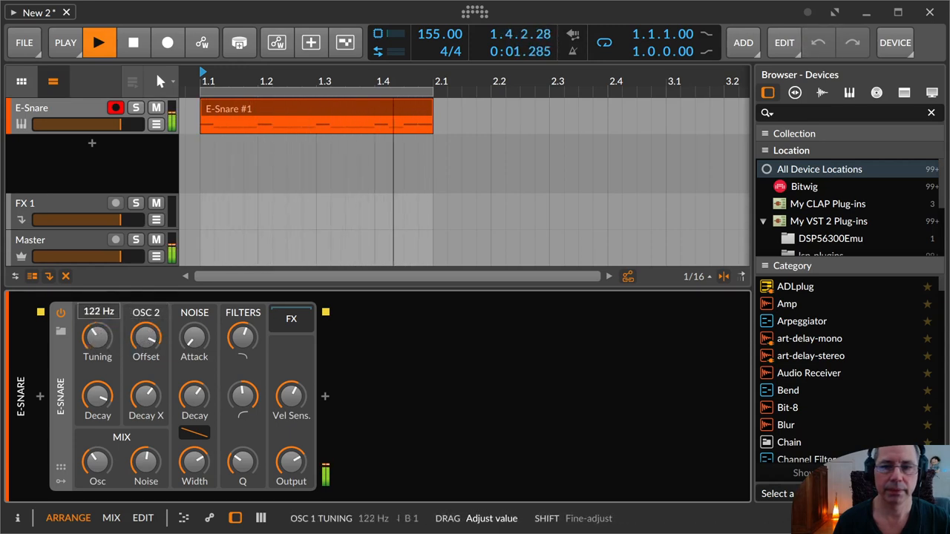
pyautogui.moveTo(98, 338); pyautogui.dragTo(98, 297)
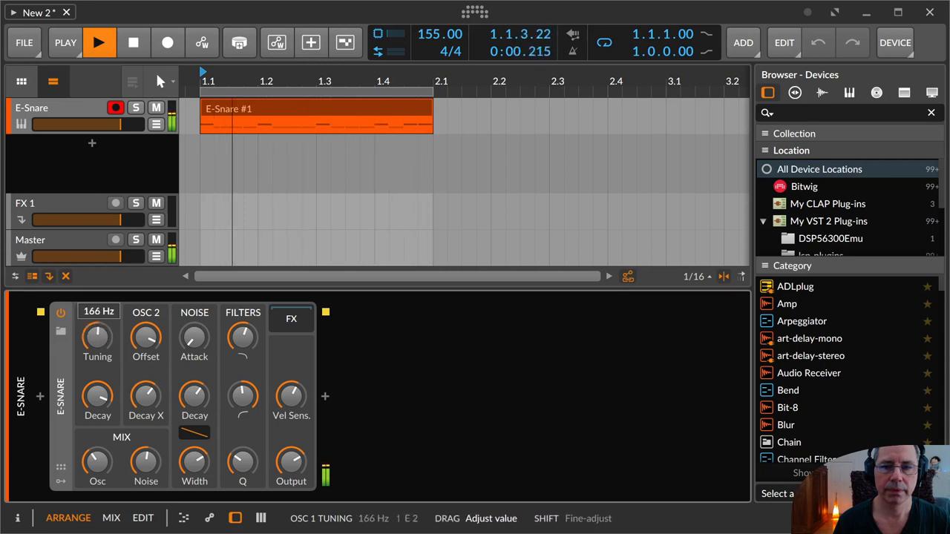
pyautogui.moveTo(145, 338); pyautogui.dragTo(145, 312)
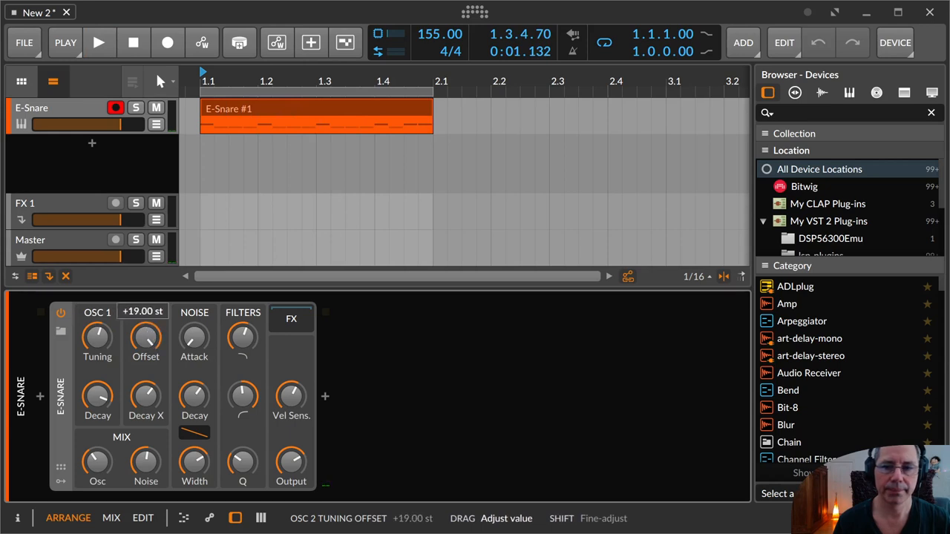
pyautogui.click(100, 42)
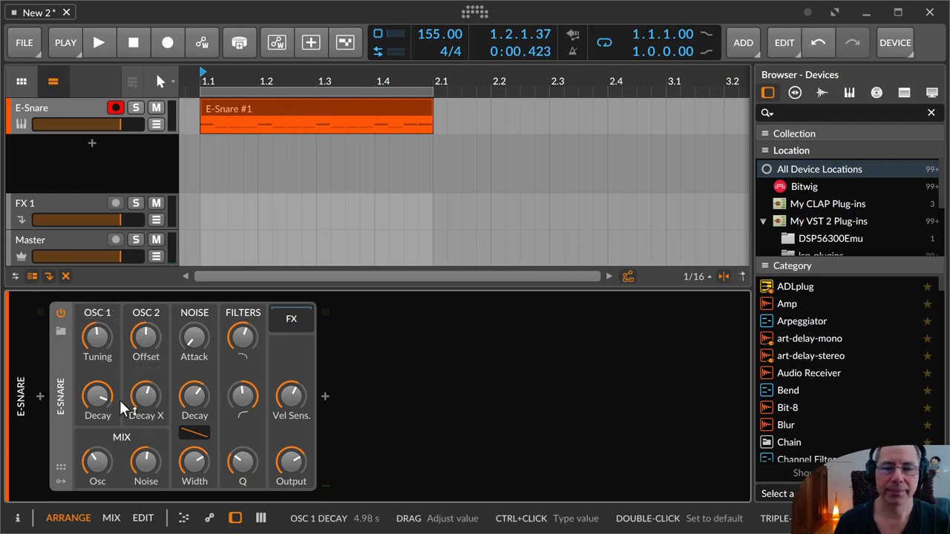
pyautogui.moveTo(146, 338); pyautogui.dragTo(145, 329)
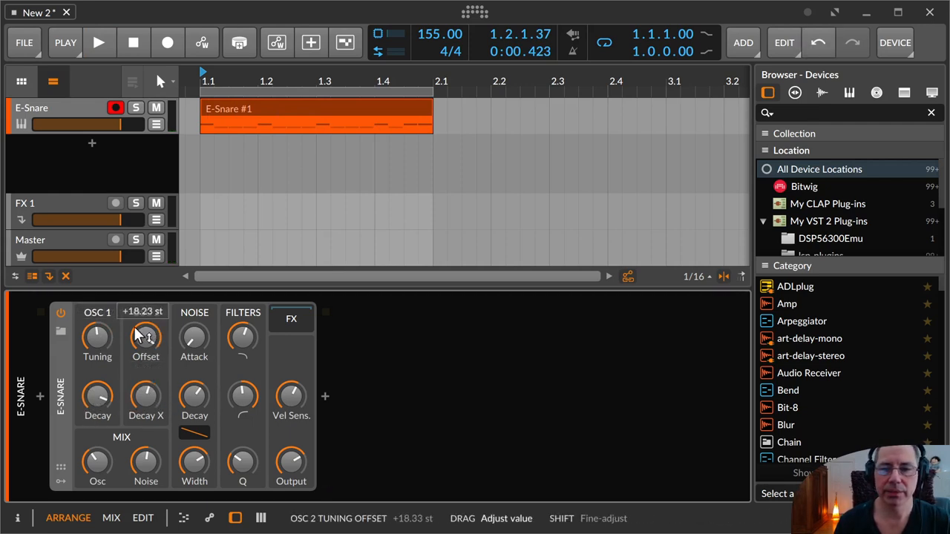
# Step: Reshape the OSC 1 and OSC 2 decays and settle OSC 1 tuning at 128 Hz
pyautogui.click(99, 41)
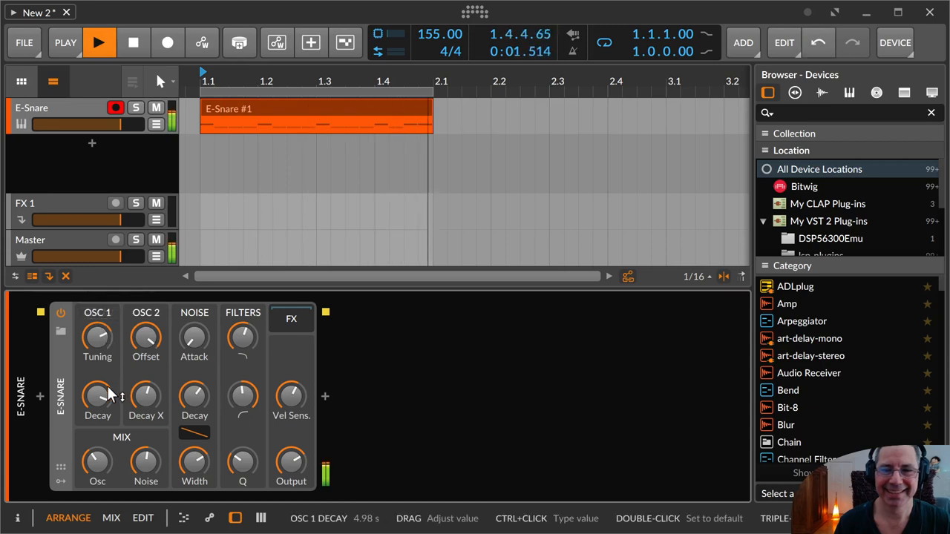
pyautogui.moveTo(98, 398); pyautogui.dragTo(98, 374)
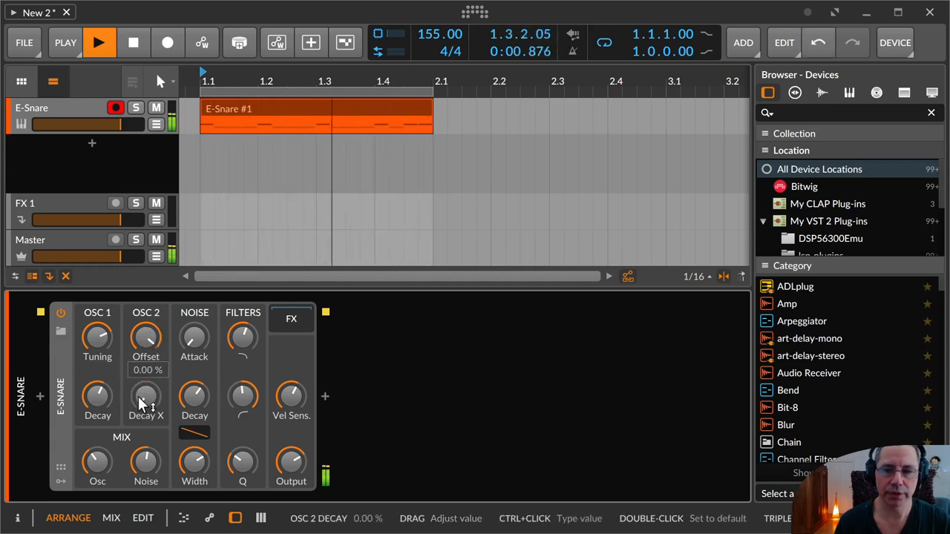
pyautogui.moveTo(145, 398); pyautogui.dragTo(145, 334)
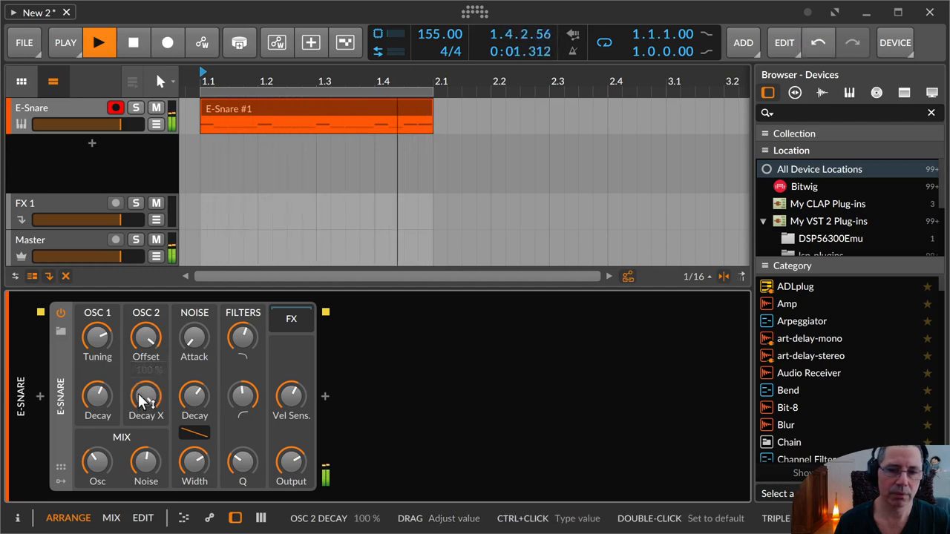
pyautogui.moveTo(146, 398); pyautogui.dragTo(146, 416)
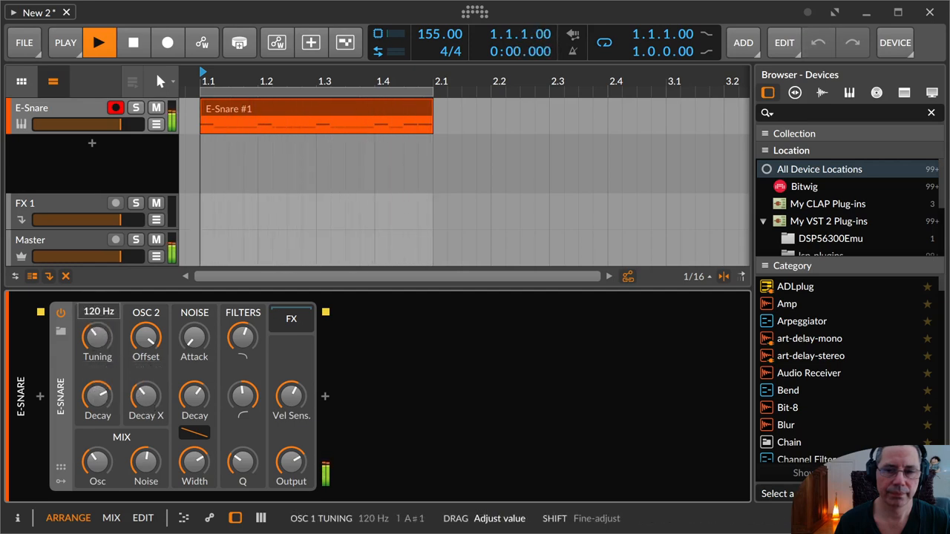
pyautogui.moveTo(98, 335); pyautogui.dragTo(98, 327)
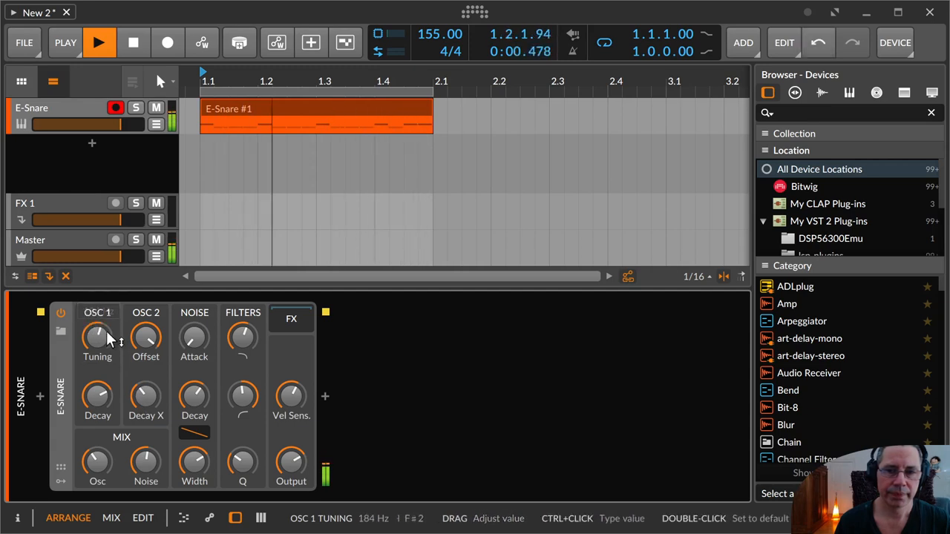
pyautogui.click(100, 41)
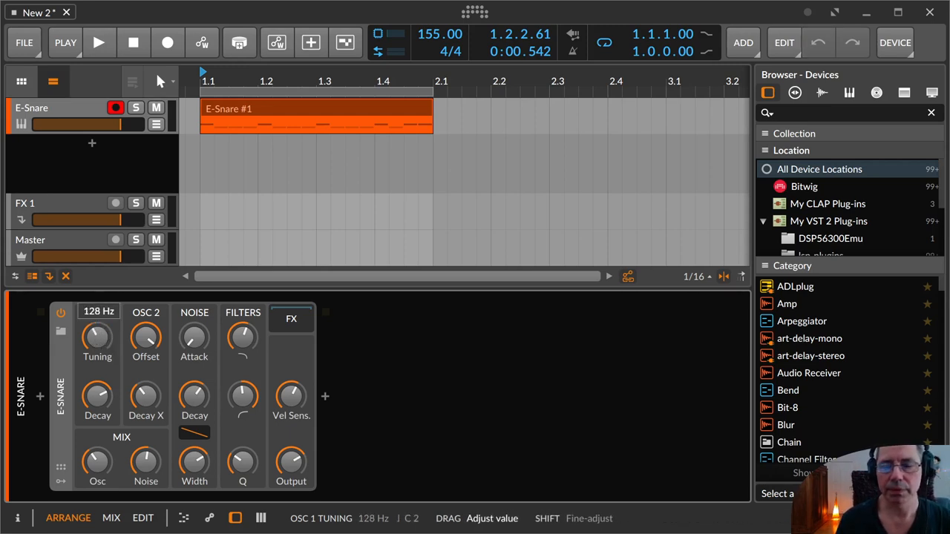
pyautogui.moveTo(98, 334); pyautogui.dragTo(98, 341)
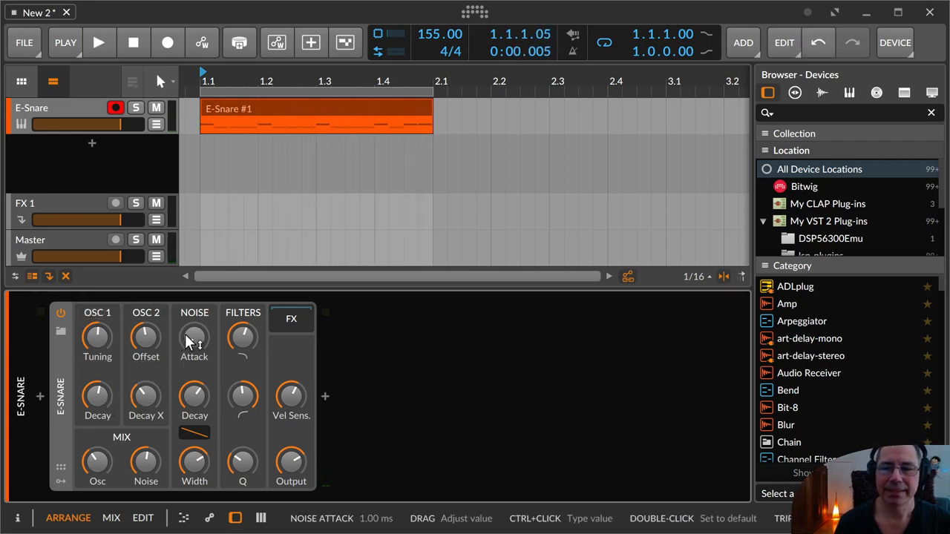
pyautogui.moveTo(205, 386)
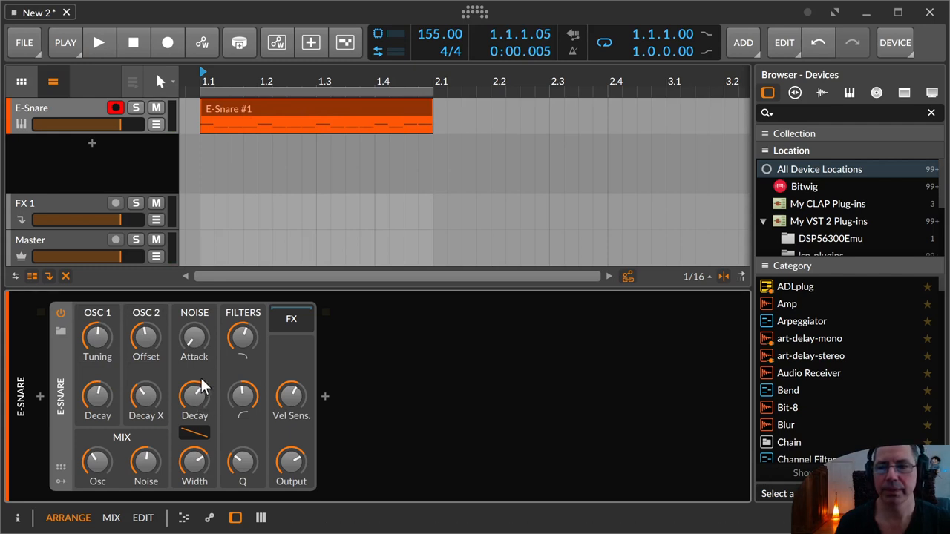
# Step: Lengthen the E-Snare's noise decay to about 655 ms during playback
pyautogui.click(99, 42)
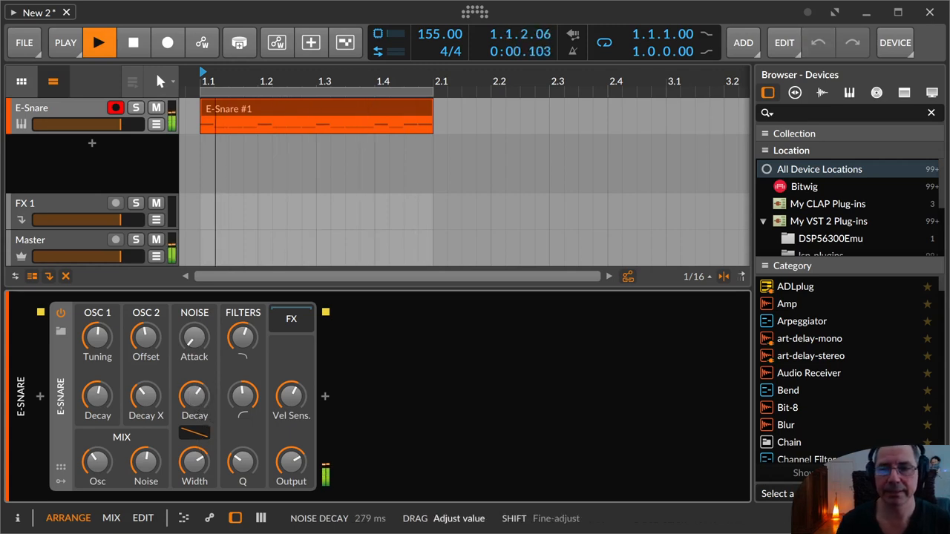
pyautogui.moveTo(193, 395); pyautogui.dragTo(193, 404)
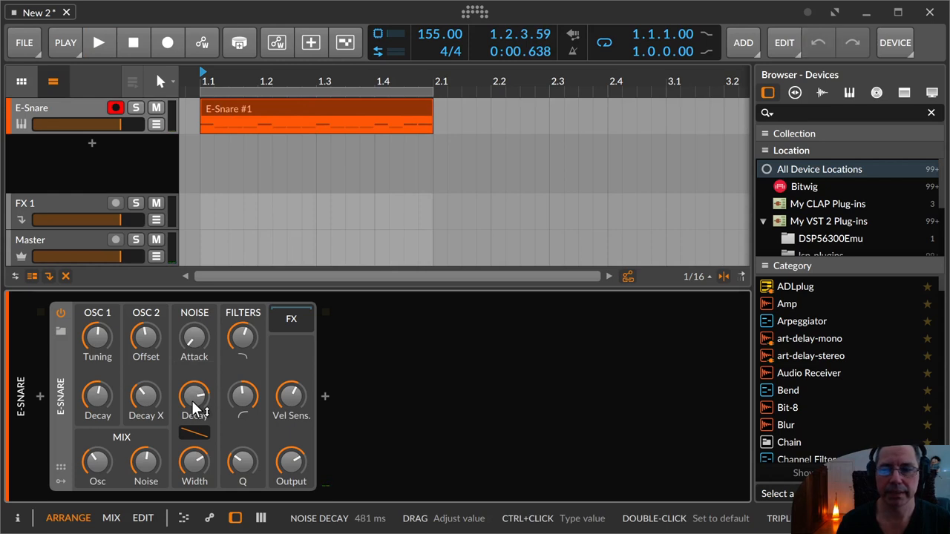
pyautogui.moveTo(193, 398); pyautogui.dragTo(193, 371)
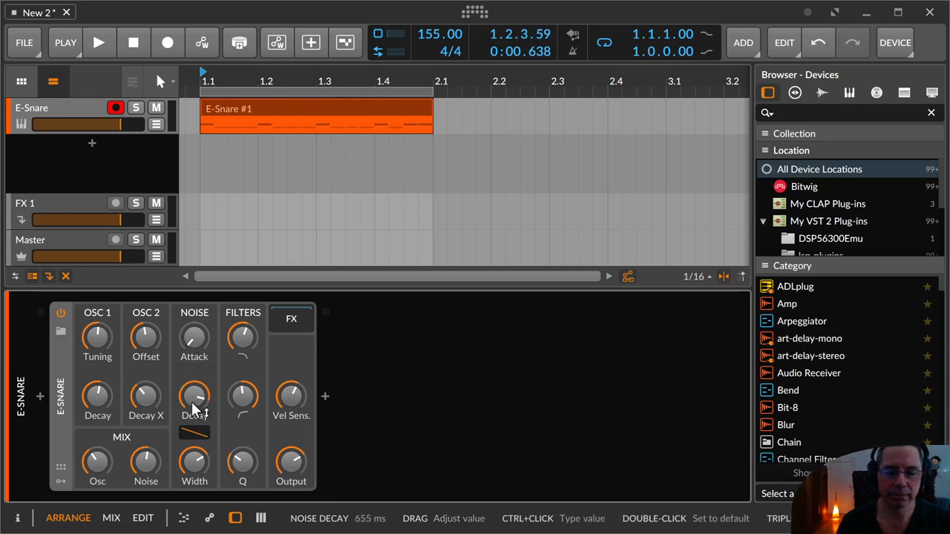
# Step: Reset the noise attack, then set it to about 31.4 ms
pyautogui.click(98, 42)
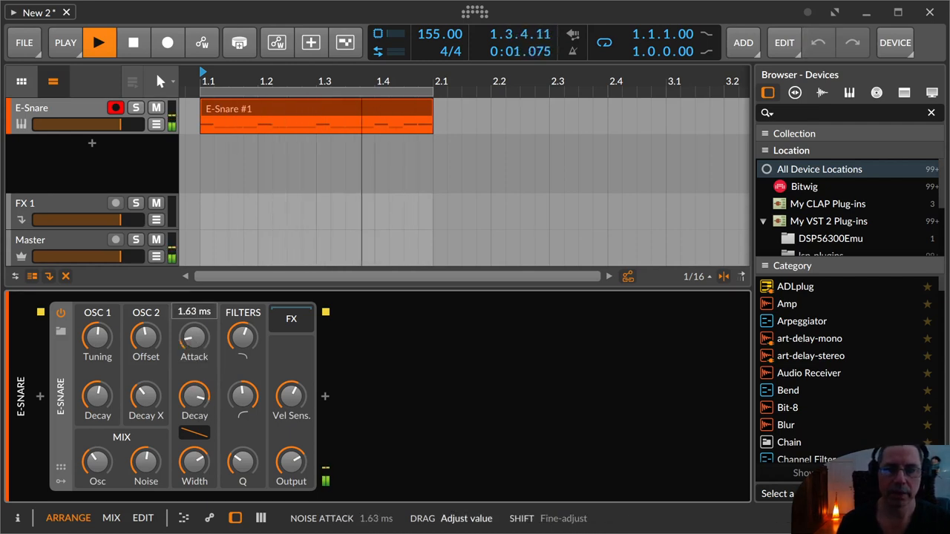
pyautogui.moveTo(193, 339); pyautogui.dragTo(195, 327)
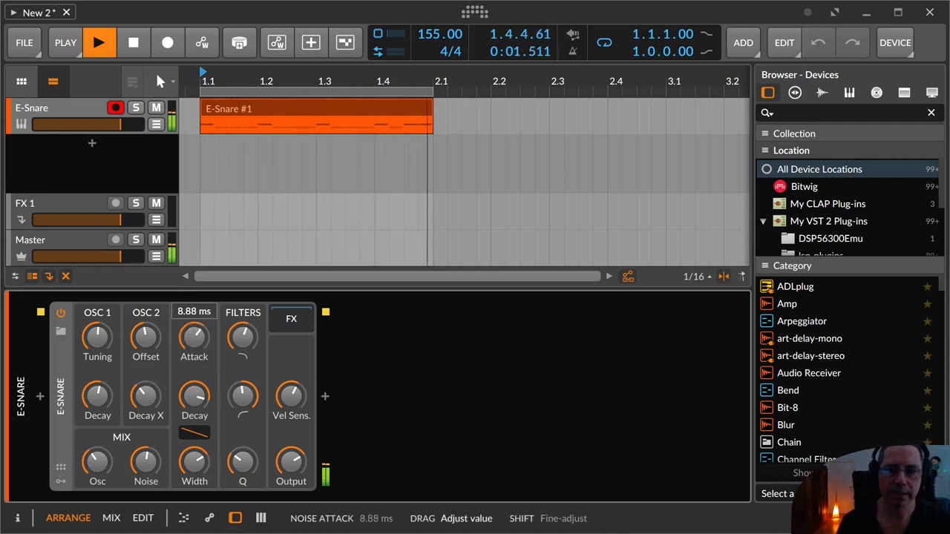
pyautogui.moveTo(193, 339); pyautogui.dragTo(193, 312)
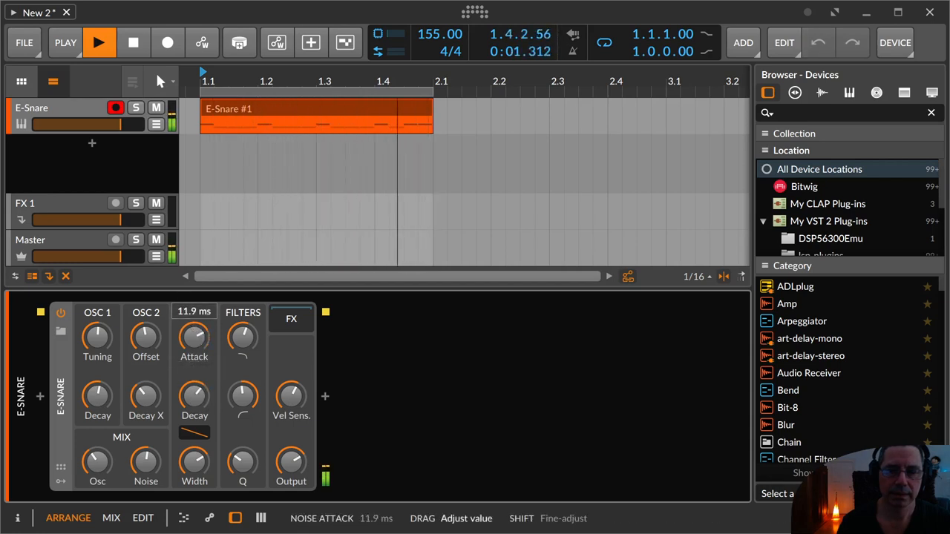
pyautogui.doubleClick(193, 338)
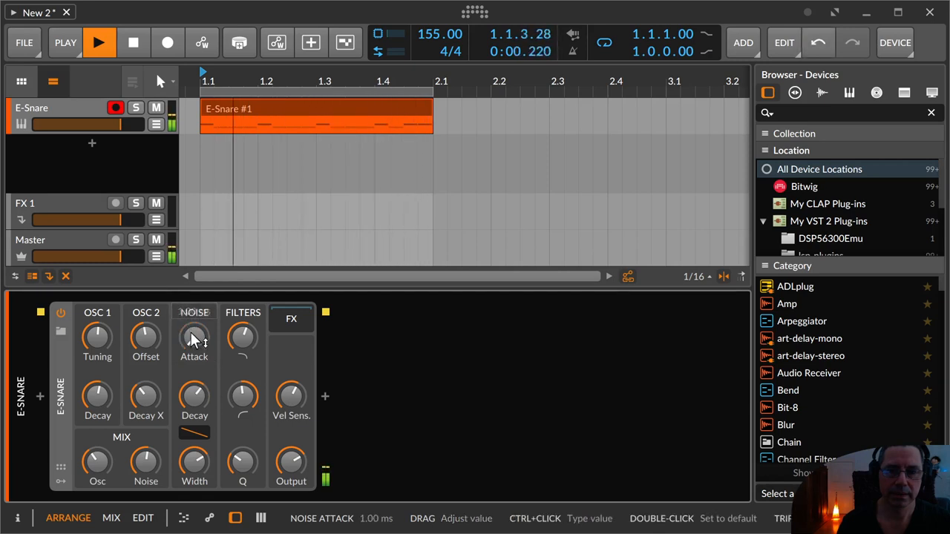
pyautogui.moveTo(193, 339); pyautogui.dragTo(193, 330)
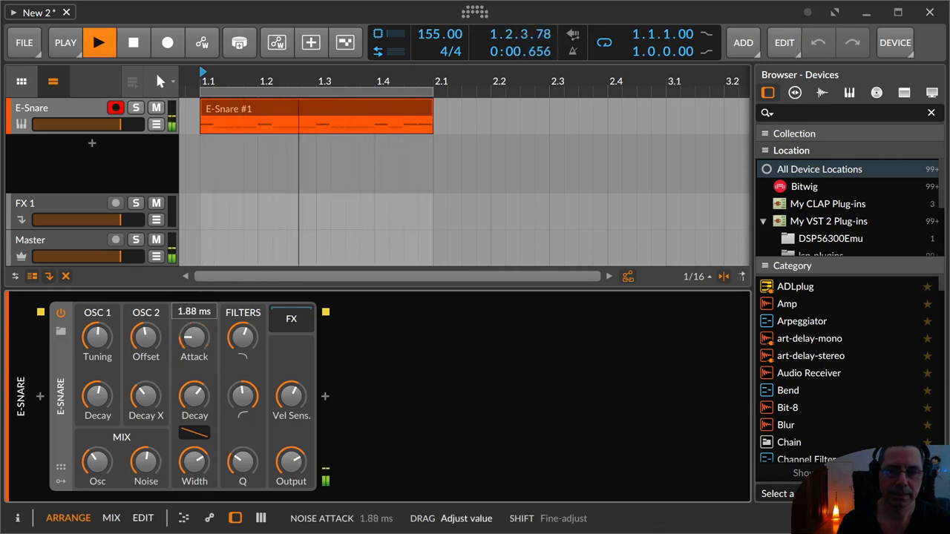
pyautogui.moveTo(193, 338); pyautogui.dragTo(193, 319)
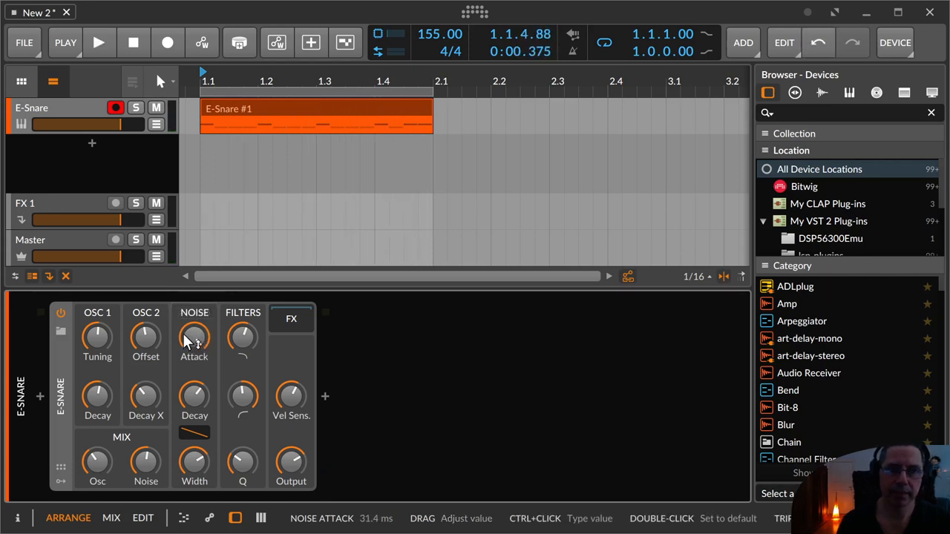
pyautogui.moveTo(172, 336)
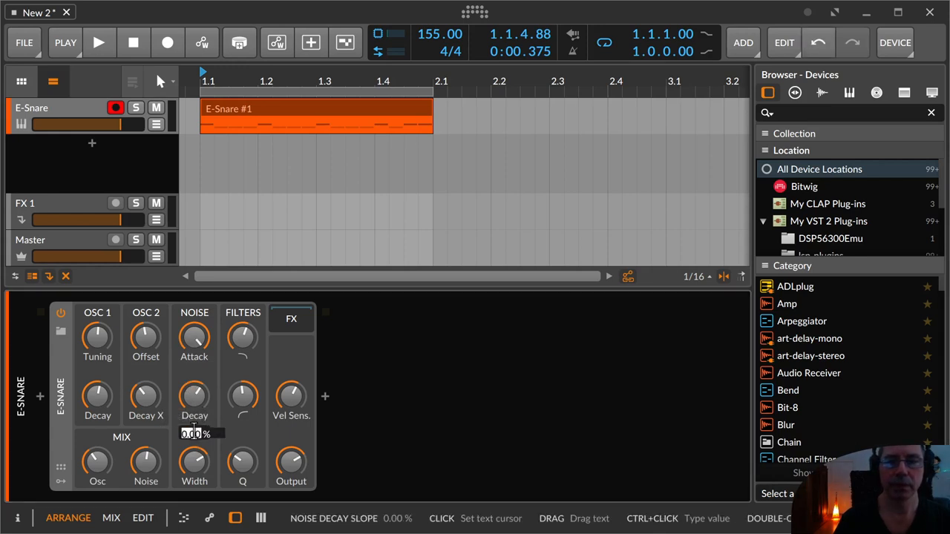
# Step: Adjust the E-Snare's noise decay slope, leaving it at 0.00%
pyautogui.moveTo(193, 339); pyautogui.dragTo(193, 326)
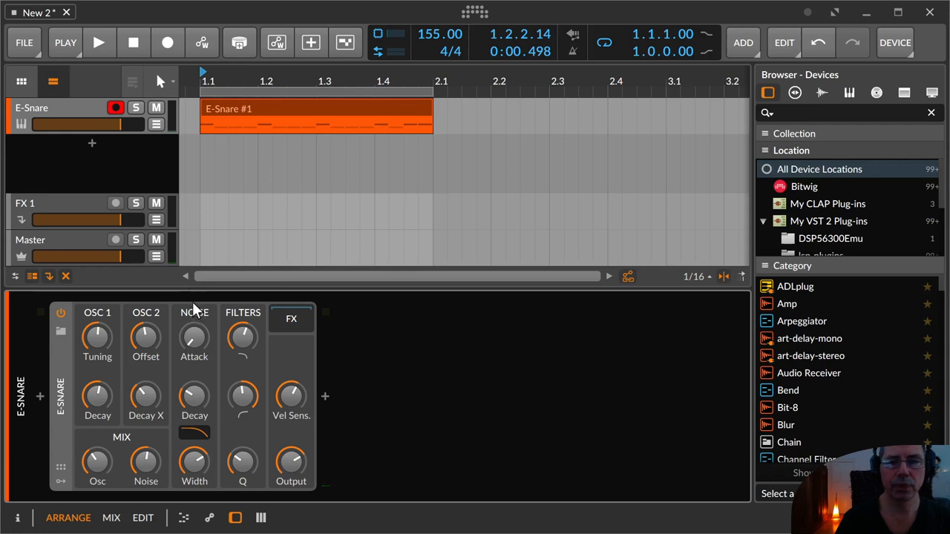
pyautogui.moveTo(193, 460)
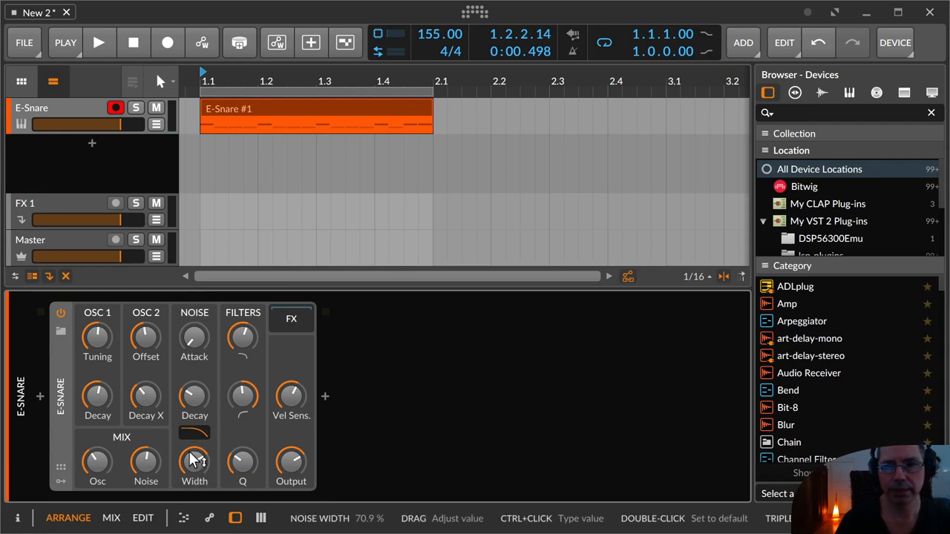
# Step: Set noise width to about 70.9% and shorten noise decay to 87 ms
pyautogui.click(99, 42)
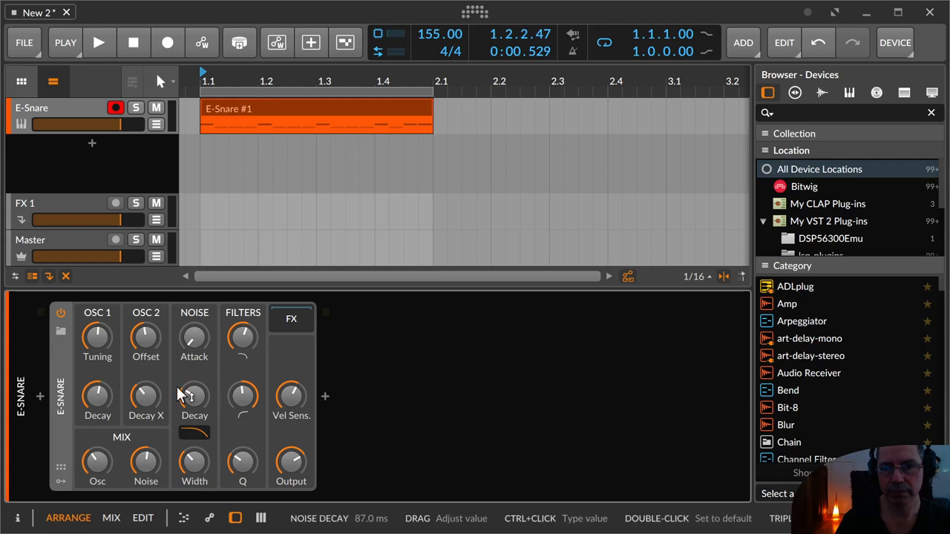
pyautogui.click(99, 42)
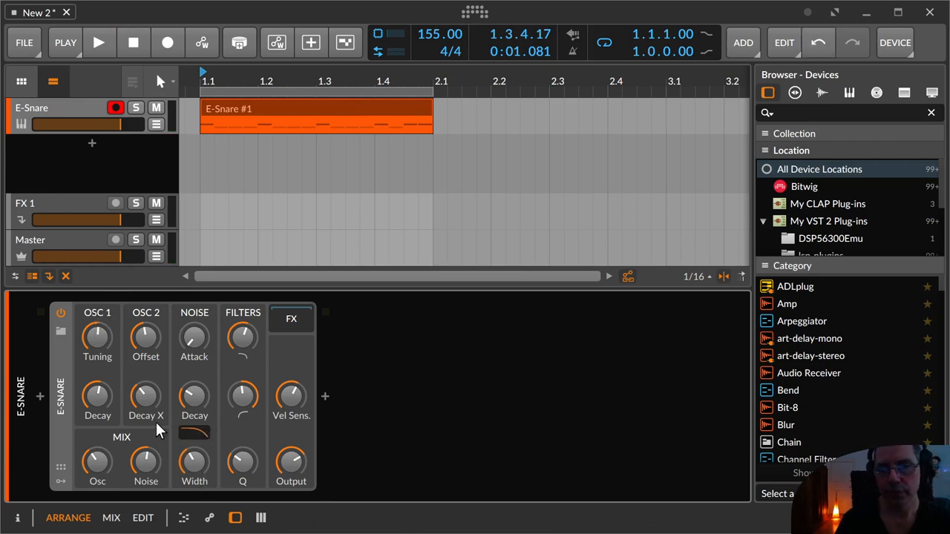
pyautogui.moveTo(172, 436)
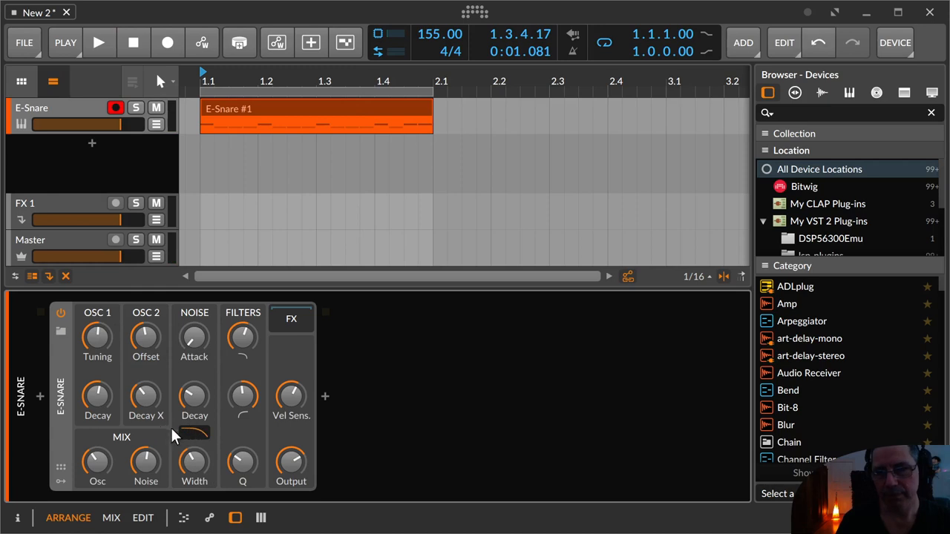
pyautogui.moveTo(210, 451)
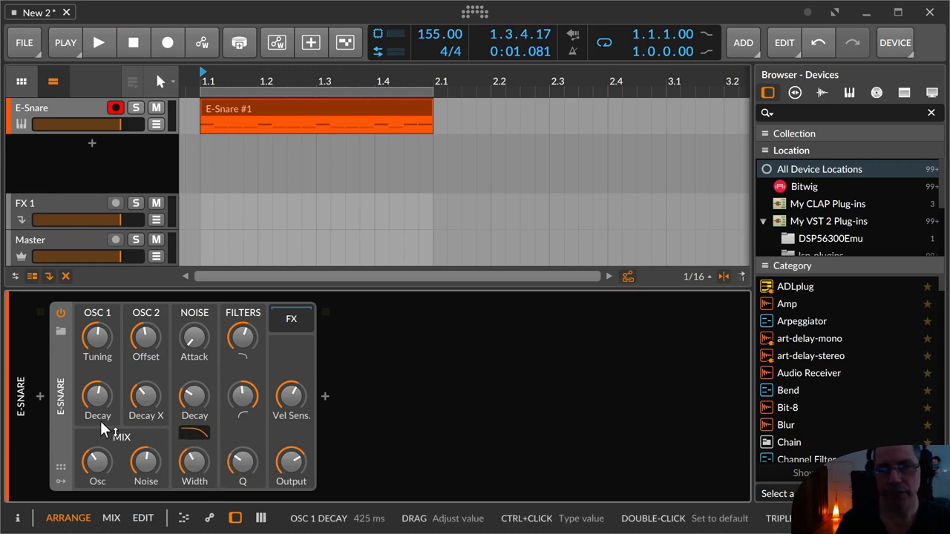
pyautogui.moveTo(184, 453)
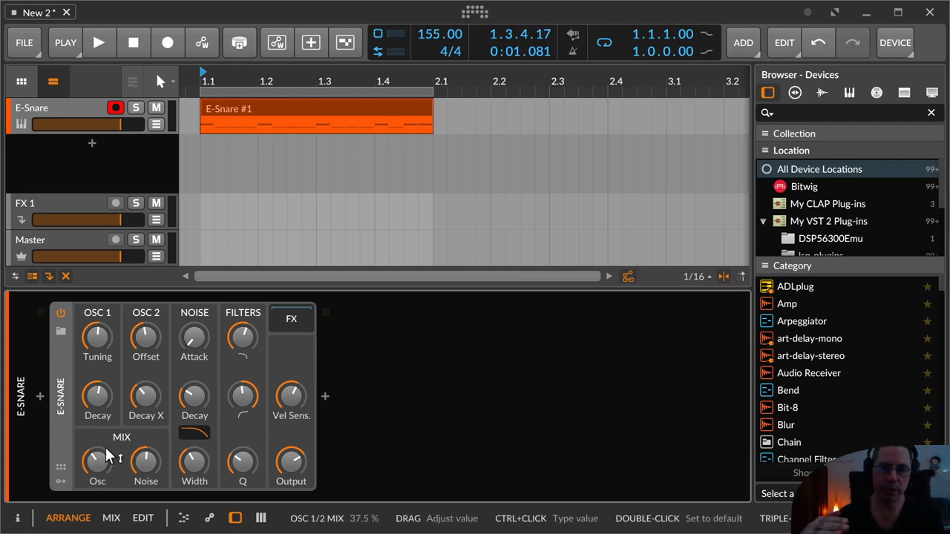
# Step: Set the oscillator mix near 50.3% and audition it, nudging both oscillator tunings
pyautogui.click(99, 42)
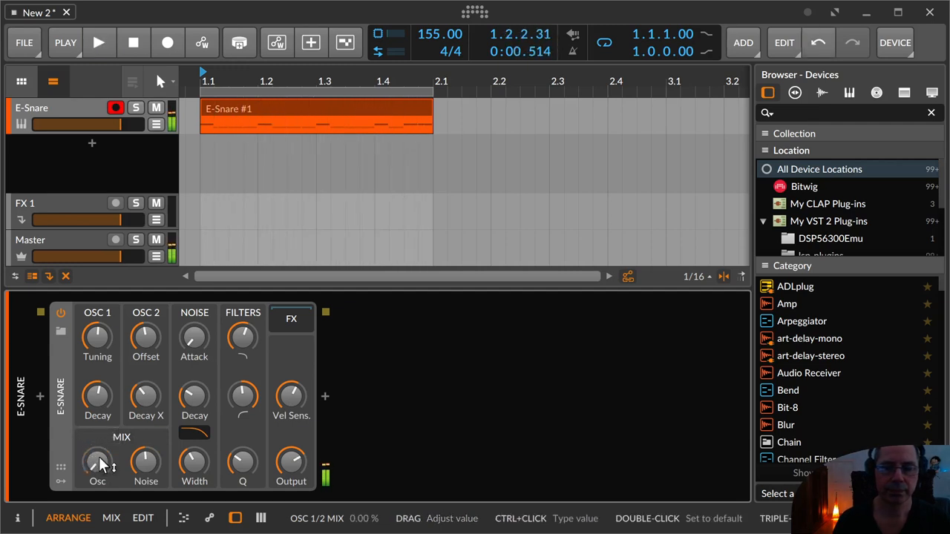
pyautogui.moveTo(98, 463); pyautogui.dragTo(98, 445)
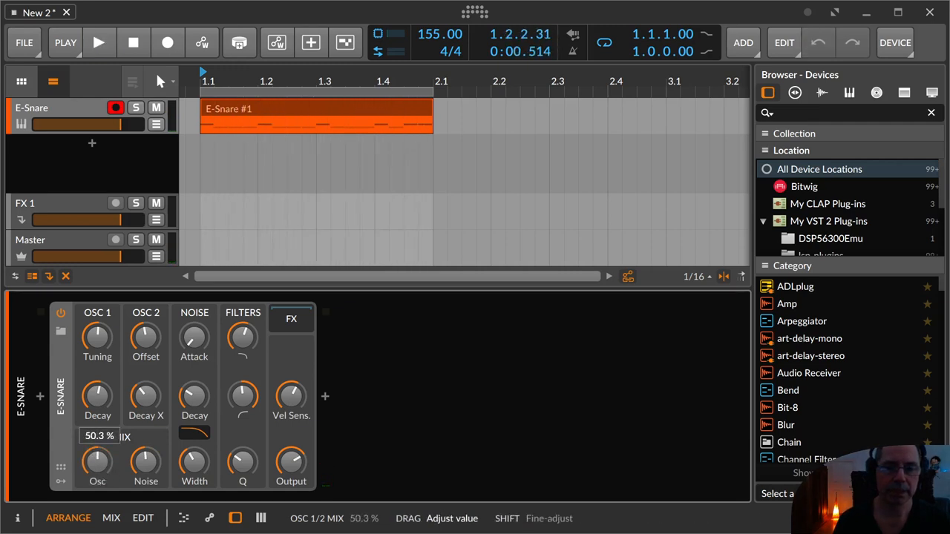
pyautogui.click(98, 41)
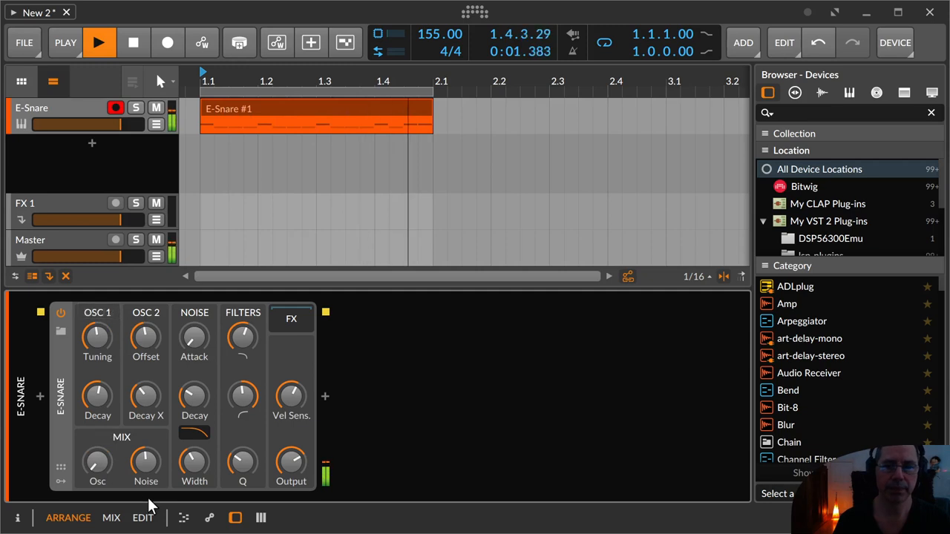
pyautogui.moveTo(145, 339); pyautogui.dragTo(146, 320)
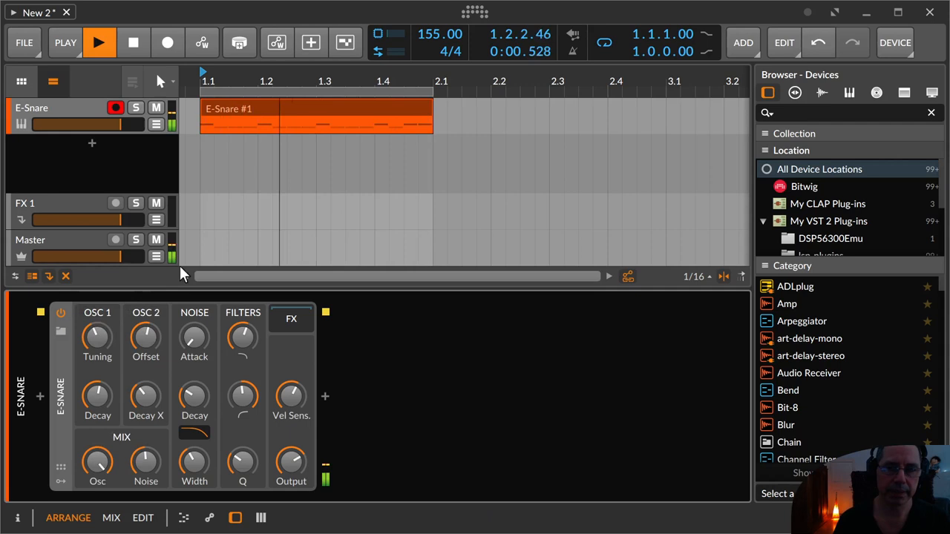
pyautogui.moveTo(98, 339); pyautogui.dragTo(98, 311)
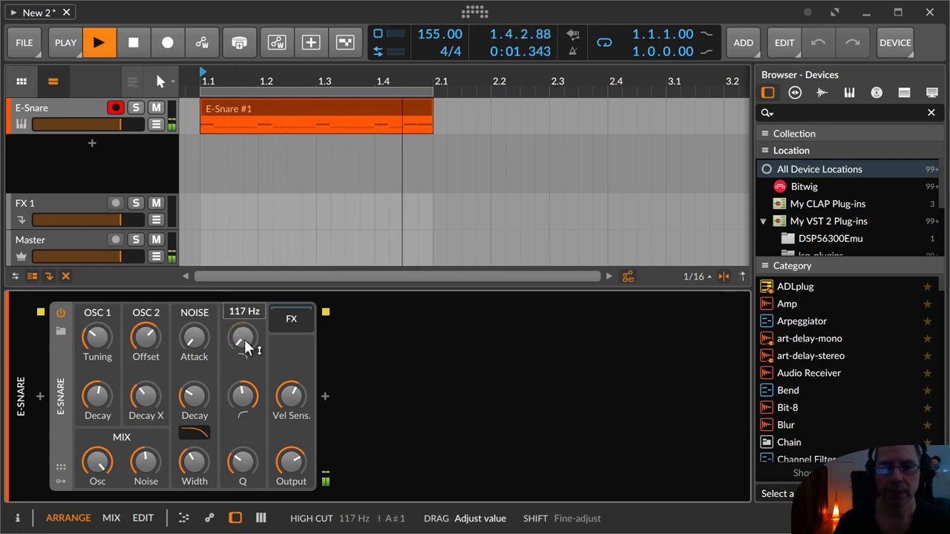
# Step: Set the E-Snare filter cutoff to 117 Hz and resonance to about 0.55
pyautogui.moveTo(244, 341); pyautogui.dragTo(245, 329)
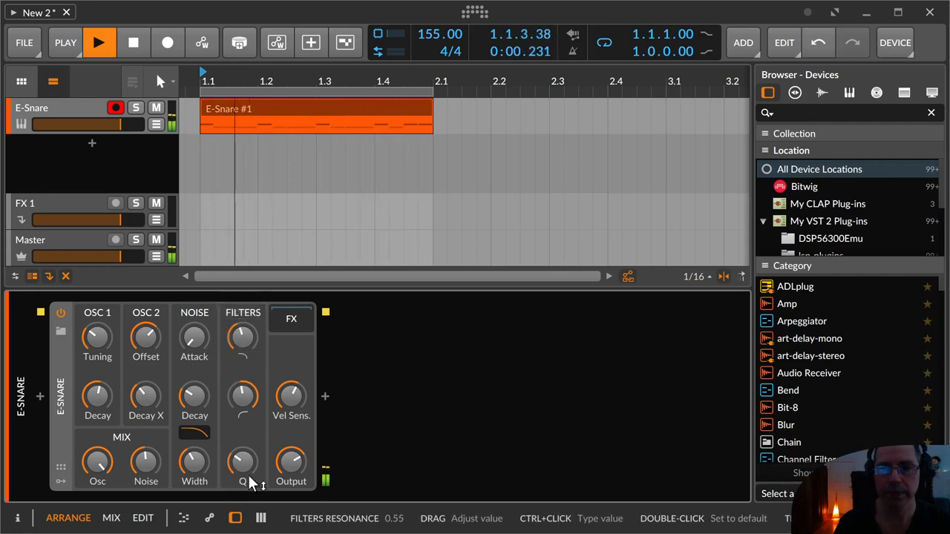
pyautogui.moveTo(244, 463); pyautogui.dragTo(245, 445)
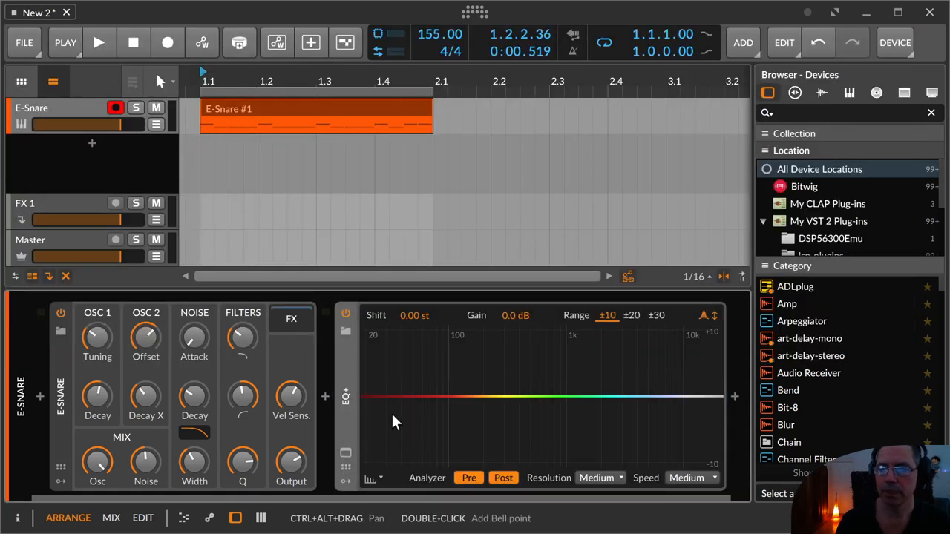
pyautogui.doubleClick(401, 398)
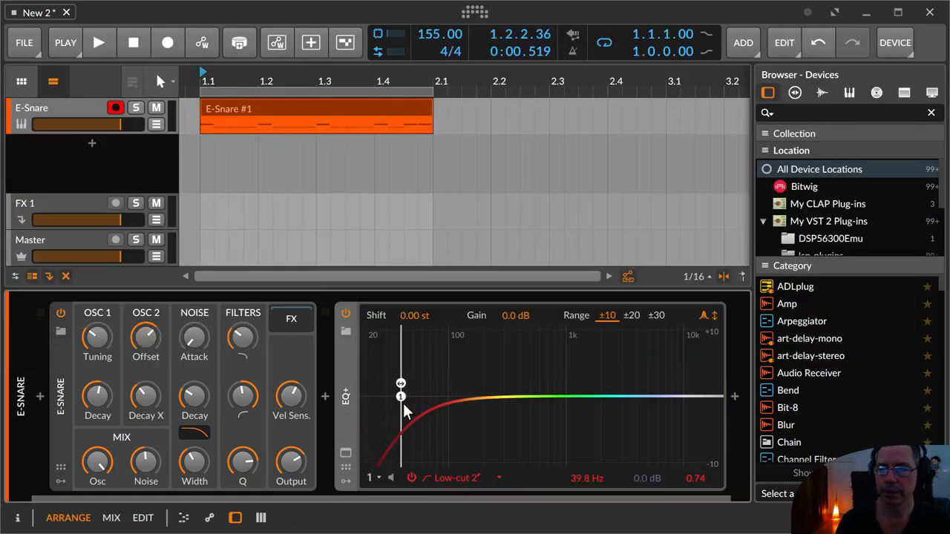
pyautogui.moveTo(401, 393); pyautogui.dragTo(493, 395)
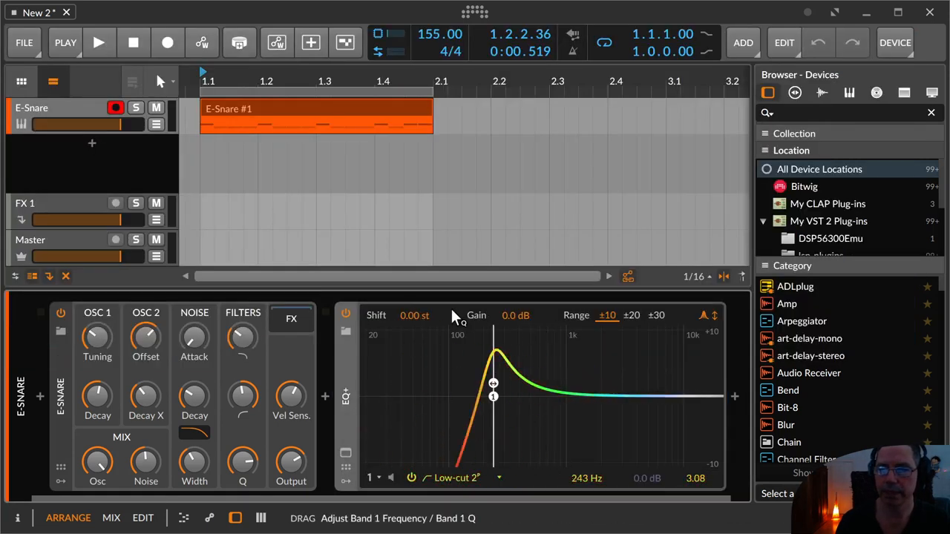
pyautogui.moveTo(493, 383); pyautogui.dragTo(439, 383)
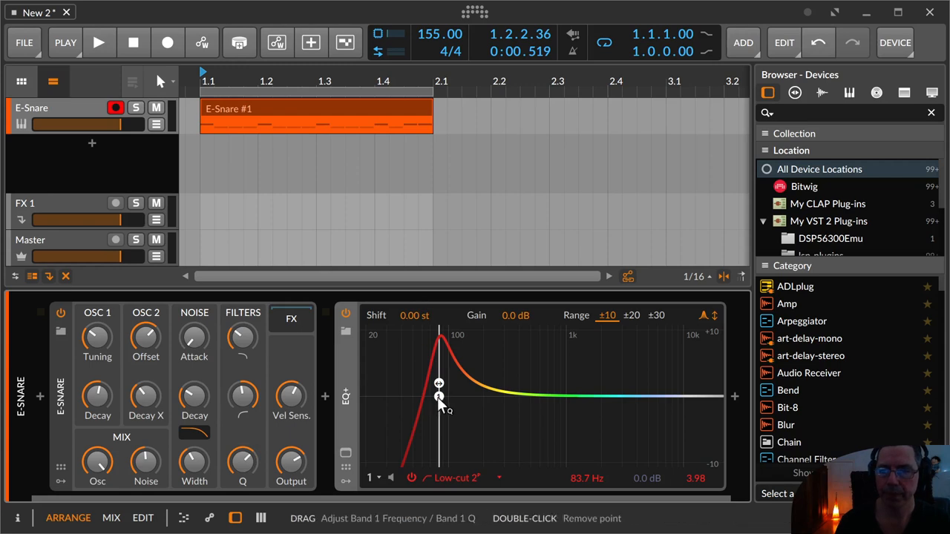
pyautogui.moveTo(439, 401); pyautogui.dragTo(441, 395)
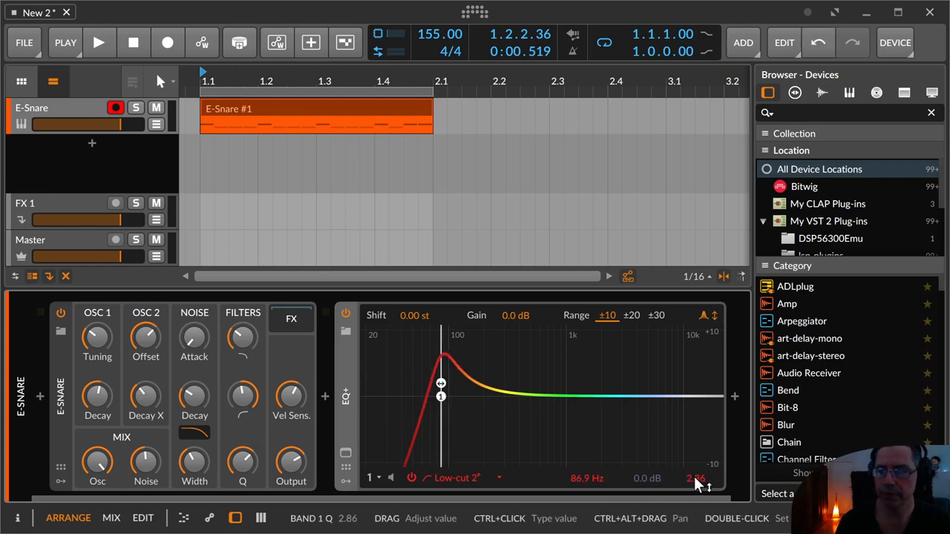
pyautogui.moveTo(695, 478); pyautogui.dragTo(695, 460)
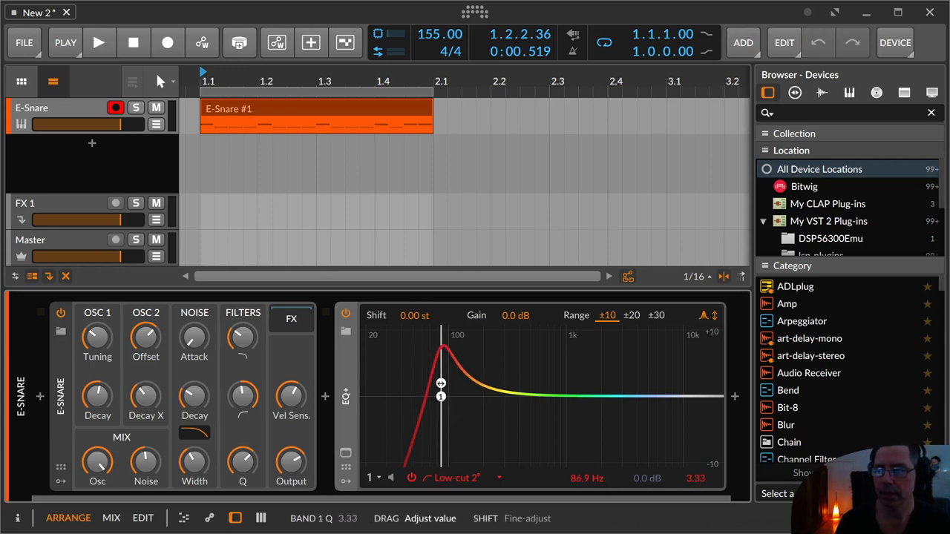
pyautogui.moveTo(695, 478); pyautogui.dragTo(695, 482)
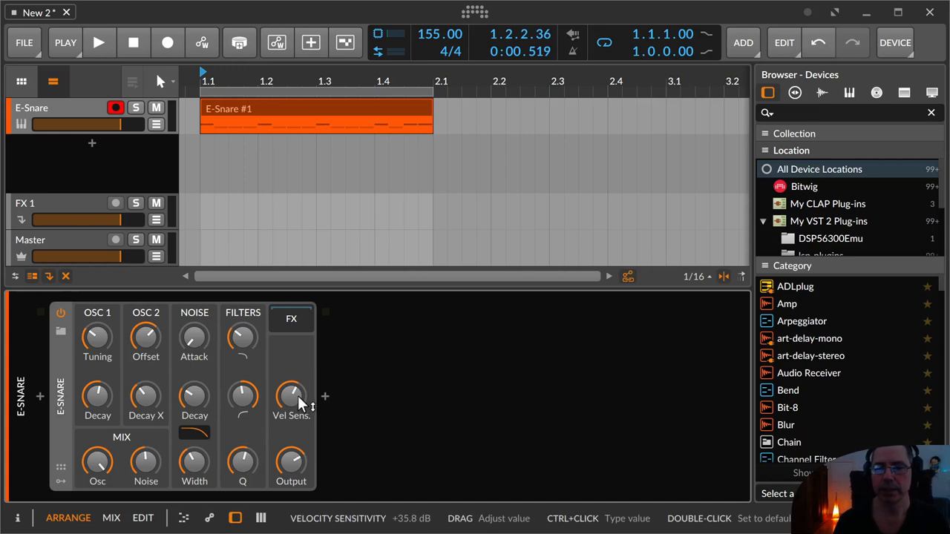
# Step: Adjust velocity sensitivity and insert a Distortion device after the E-Snare
pyautogui.click(291, 318)
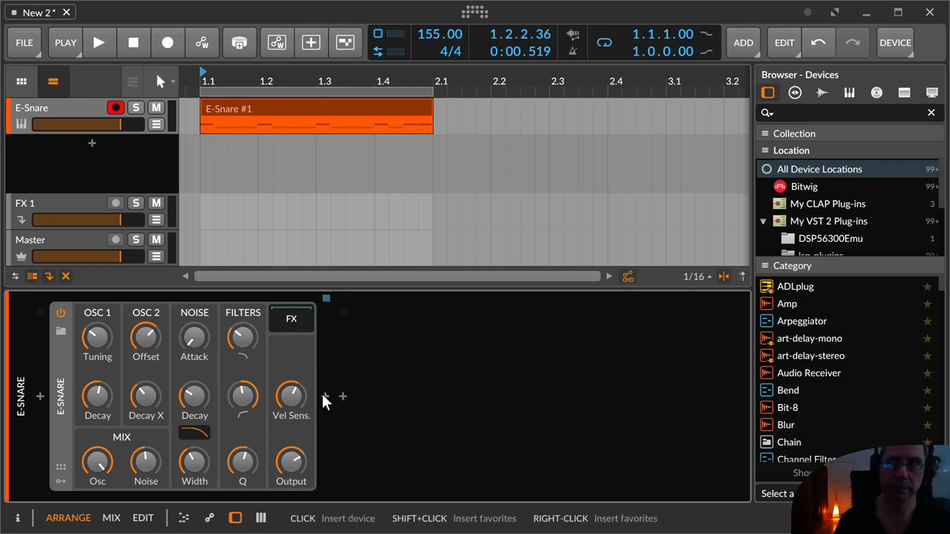
pyautogui.click(342, 396)
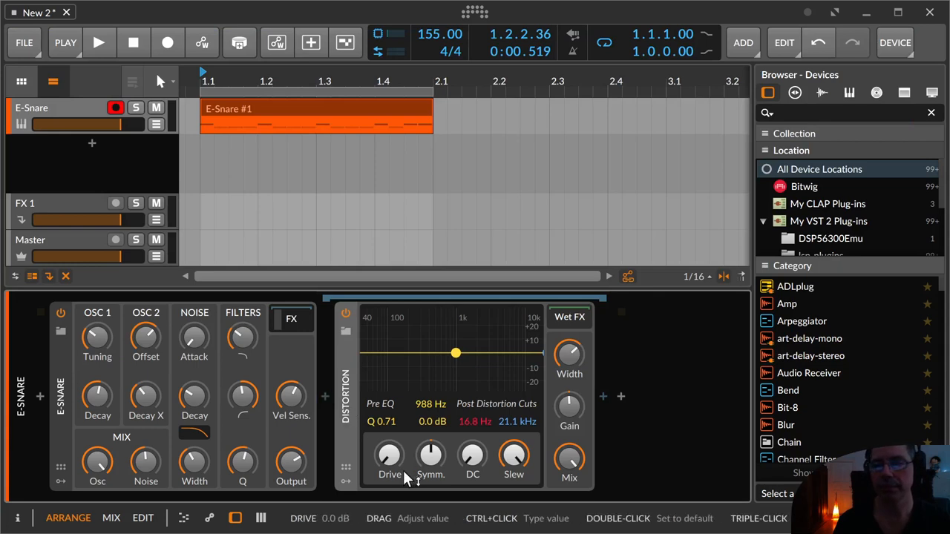
pyautogui.moveTo(391, 460)
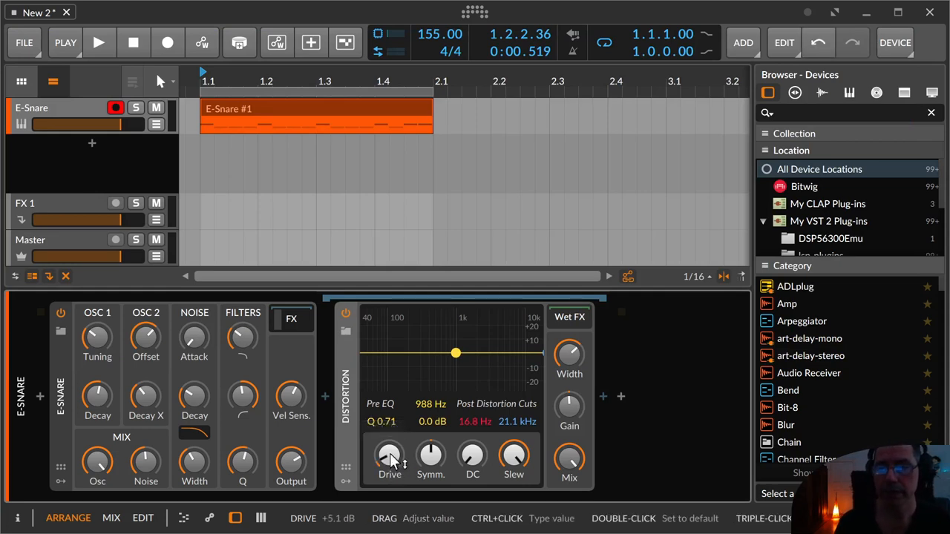
# Step: While auditioning the snare, set the Distortion's low cut near 108 Hz and high cut near 5.29 kHz
pyautogui.click(99, 41)
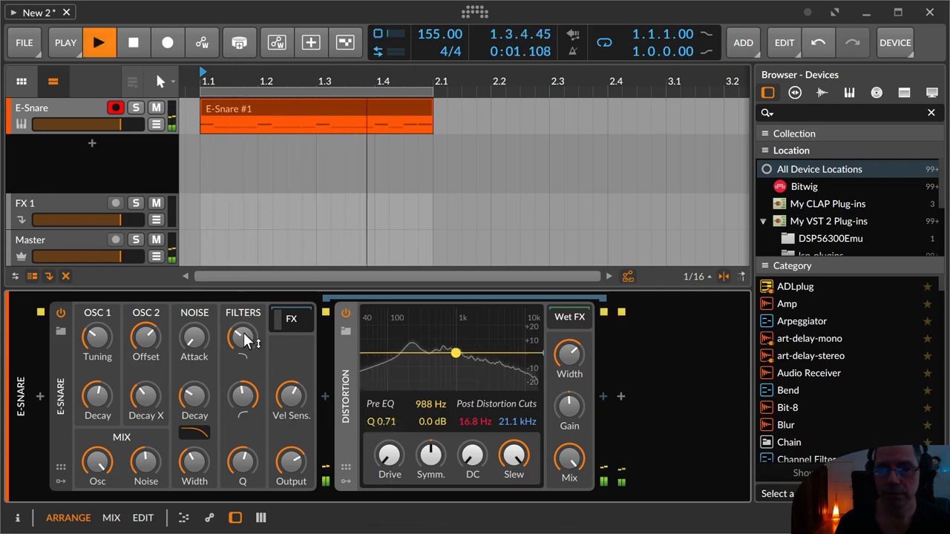
pyautogui.moveTo(243, 339); pyautogui.dragTo(243, 326)
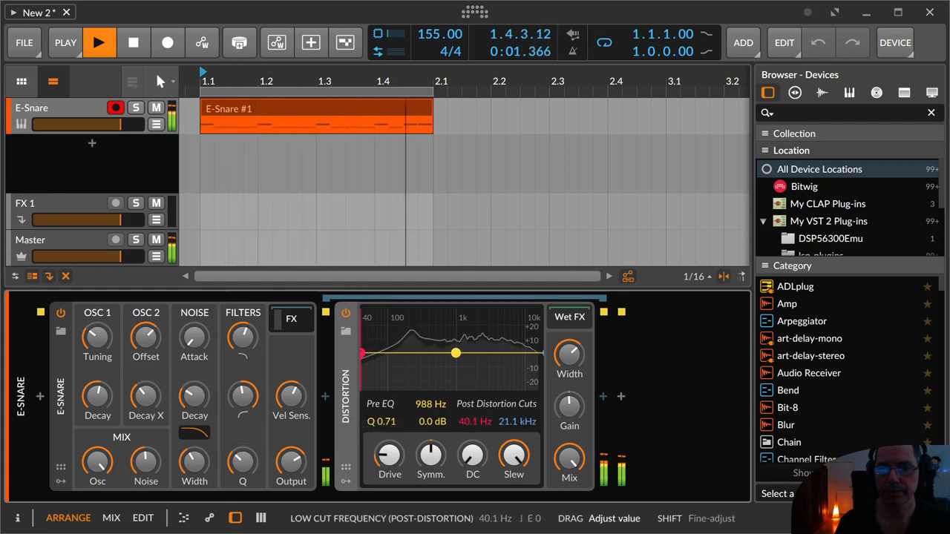
pyautogui.moveTo(362, 350); pyautogui.dragTo(395, 353)
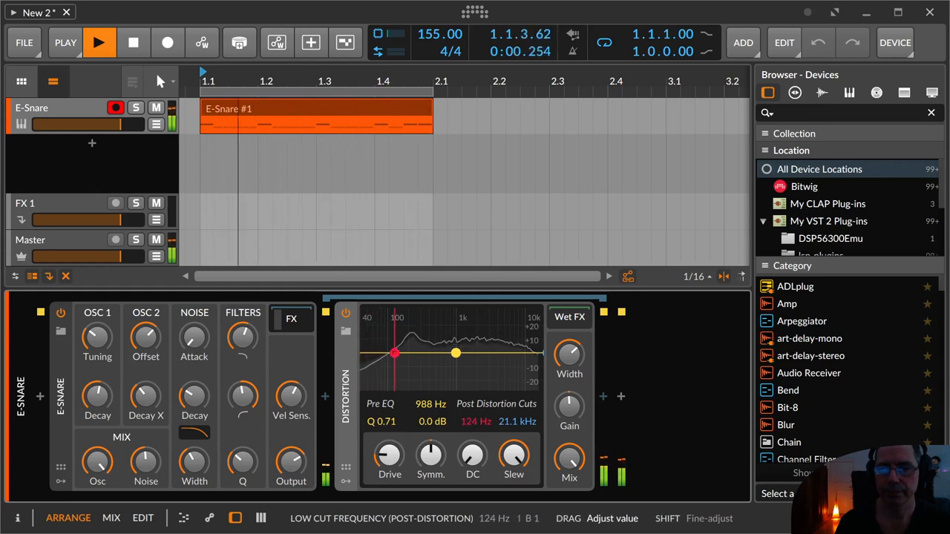
pyautogui.moveTo(389, 453); pyautogui.dragTo(389, 416)
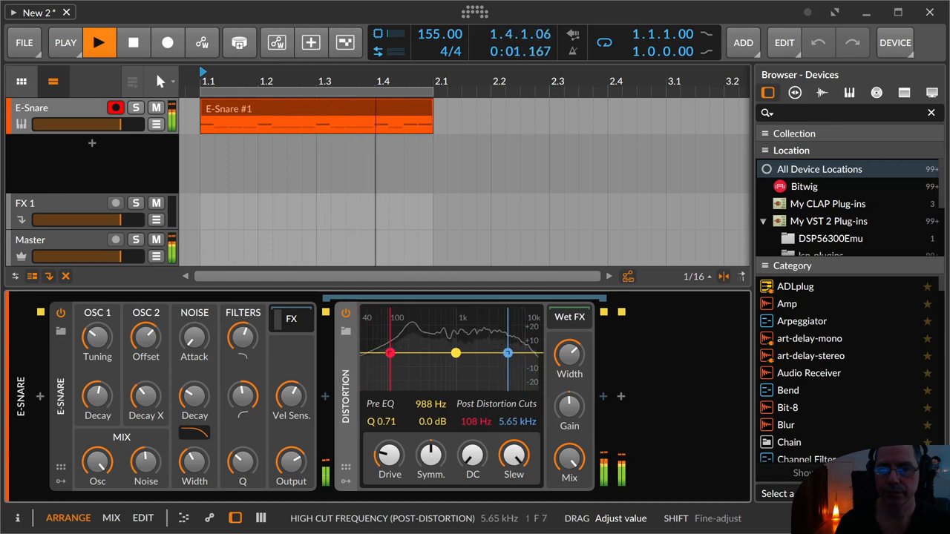
# Step: Move the pre-EQ bell to about 1.02 kHz, raise the slew, and set drive to +0.6 dB
pyautogui.moveTo(508, 354); pyautogui.dragTo(497, 378)
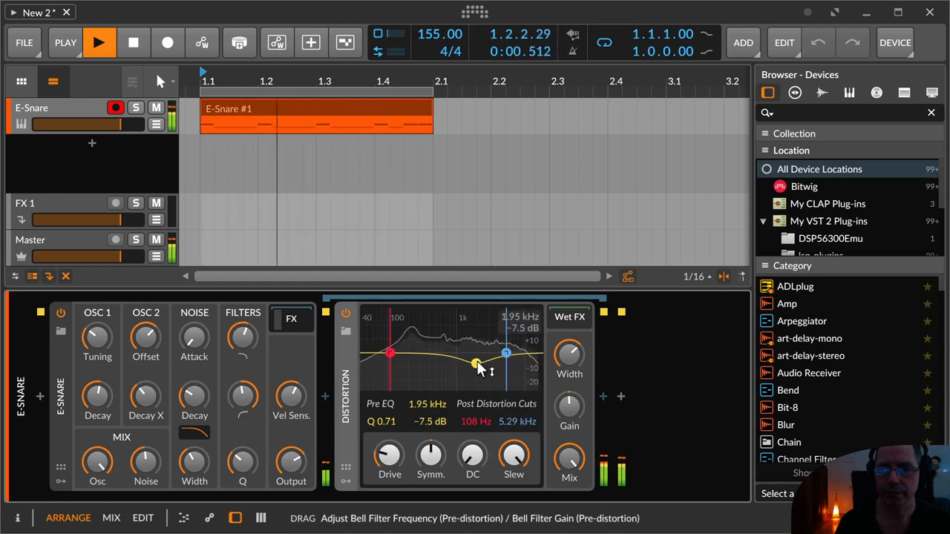
pyautogui.moveTo(475, 363); pyautogui.dragTo(457, 354)
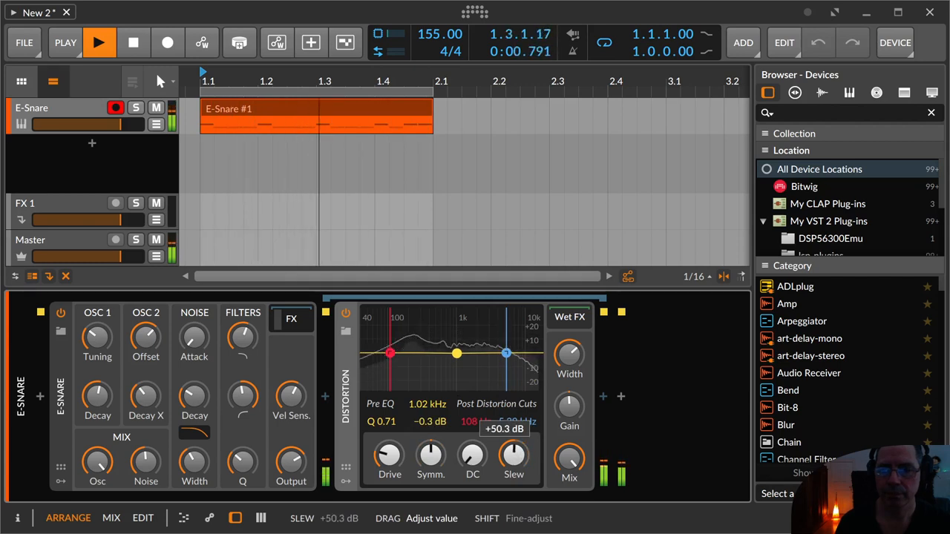
pyautogui.moveTo(514, 457); pyautogui.dragTo(513, 438)
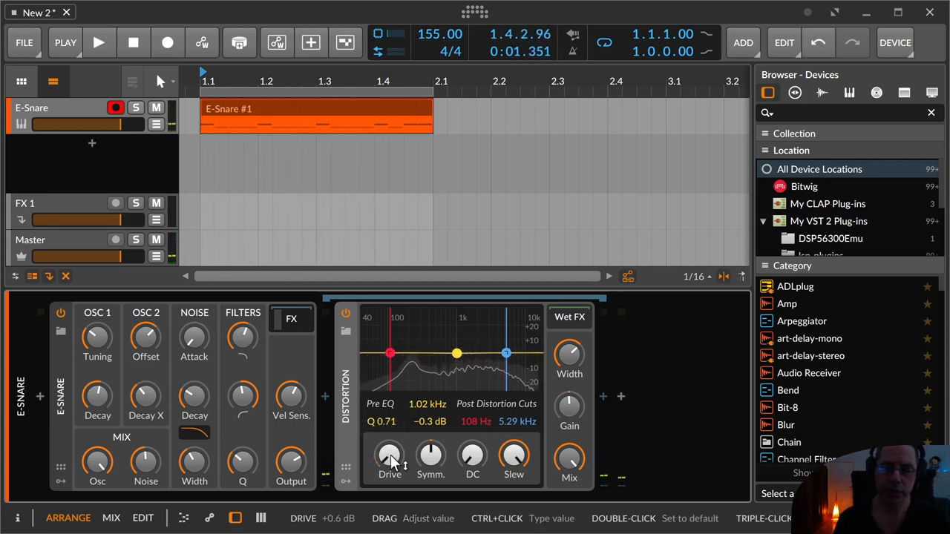
pyautogui.moveTo(371, 398)
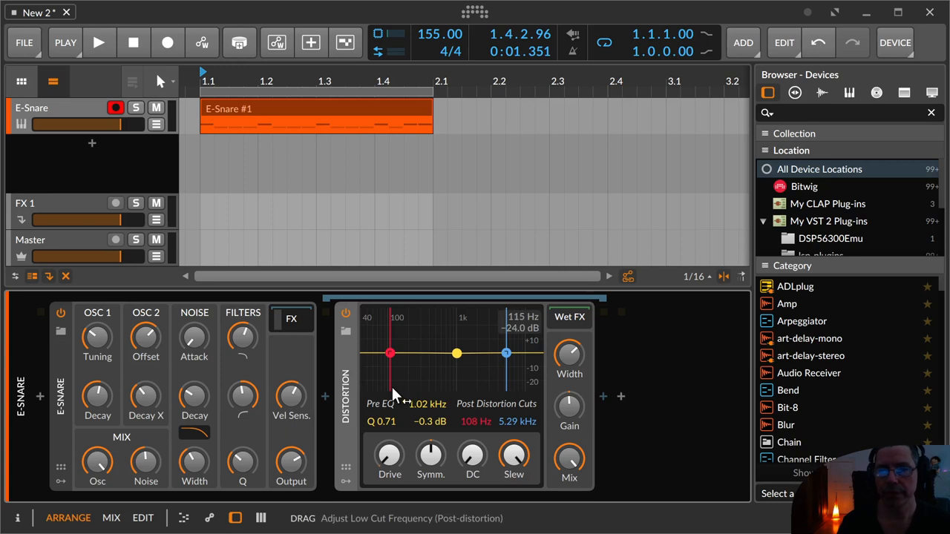
pyautogui.moveTo(608, 395)
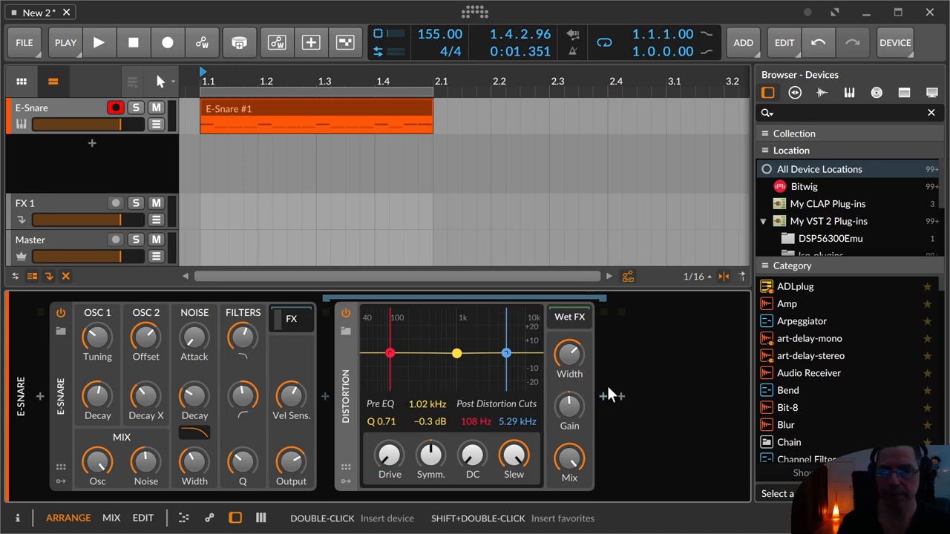
# Step: Insert a Peak Limiter device after the Distortion in the E-Snare chain
pyautogui.click(620, 395)
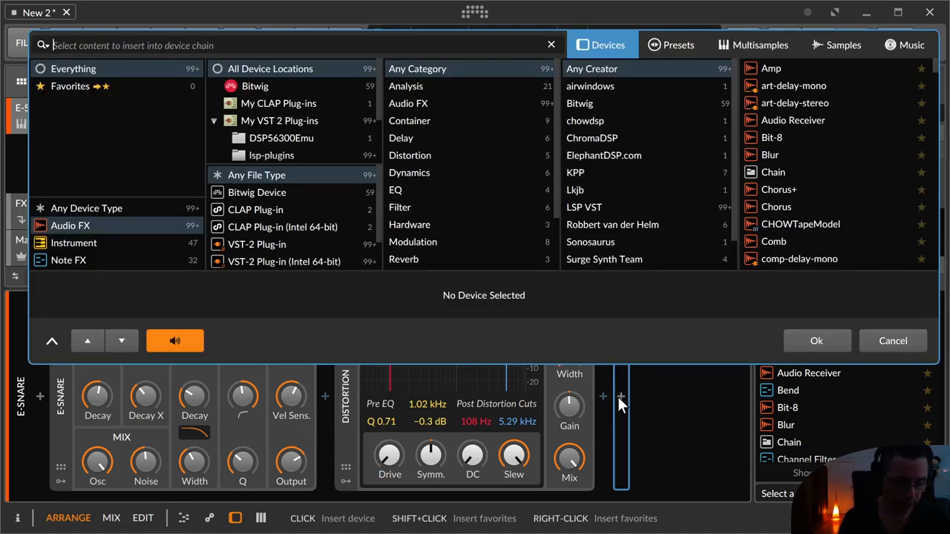
pyautogui.click(894, 340)
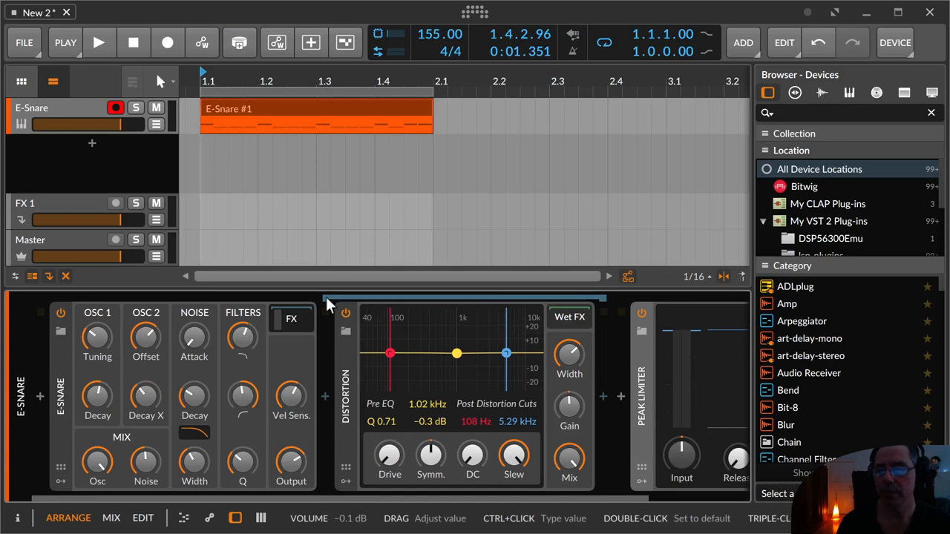
pyautogui.moveTo(88, 116)
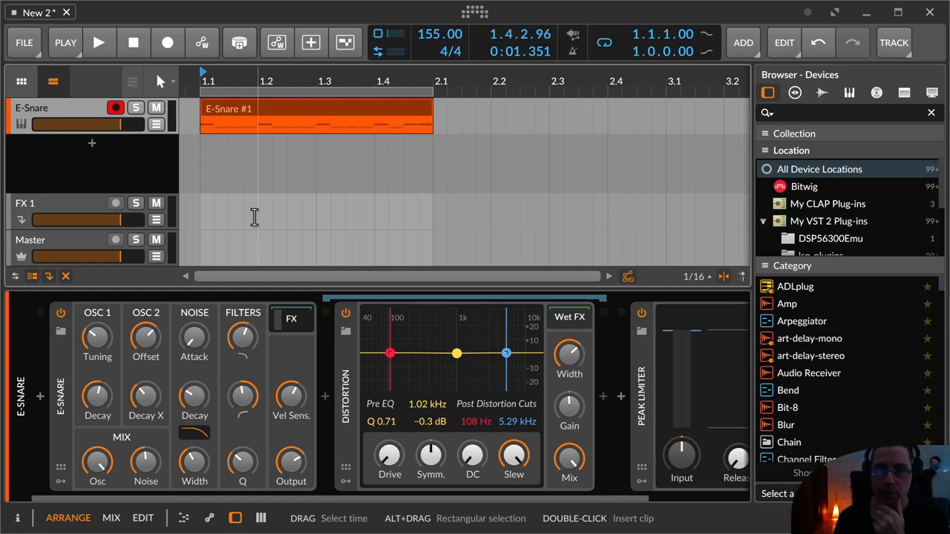
pyautogui.moveTo(80, 110)
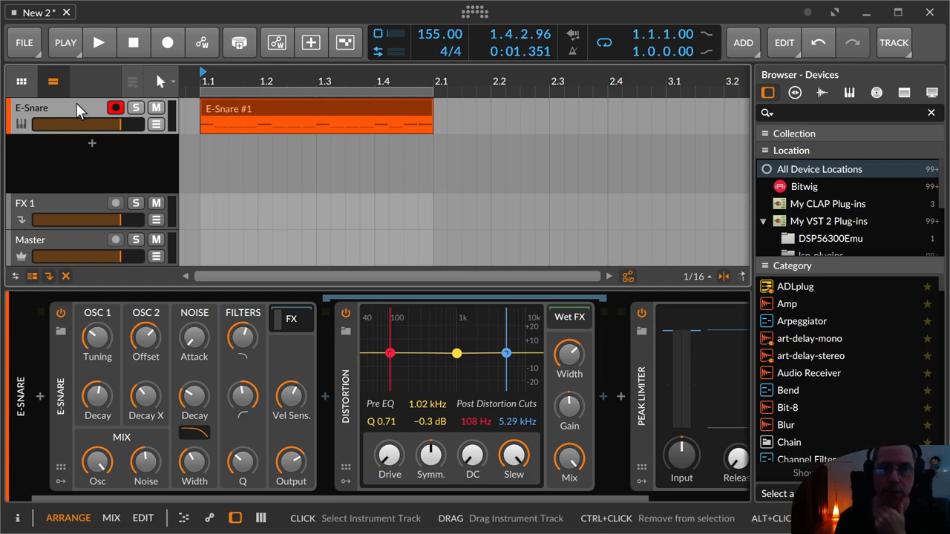
pyautogui.moveTo(44, 125)
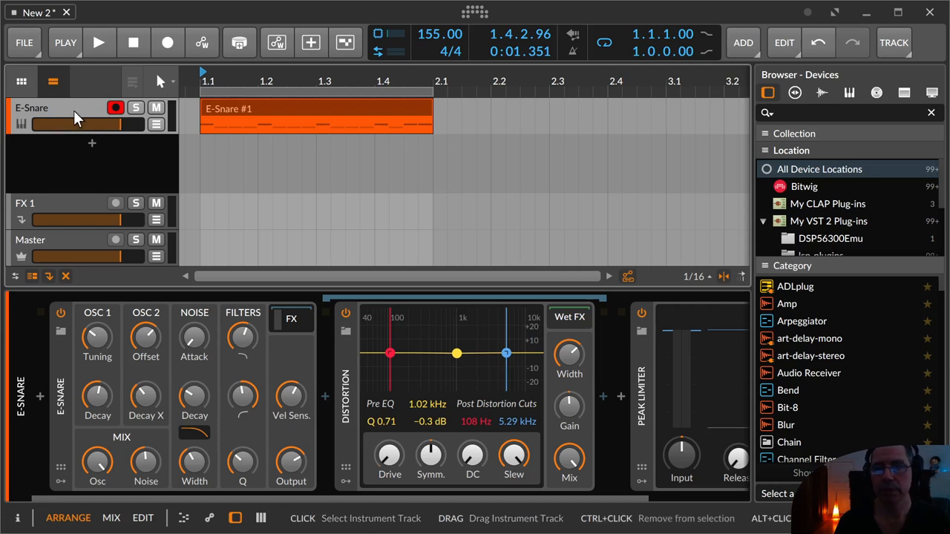
pyautogui.moveTo(67, 122)
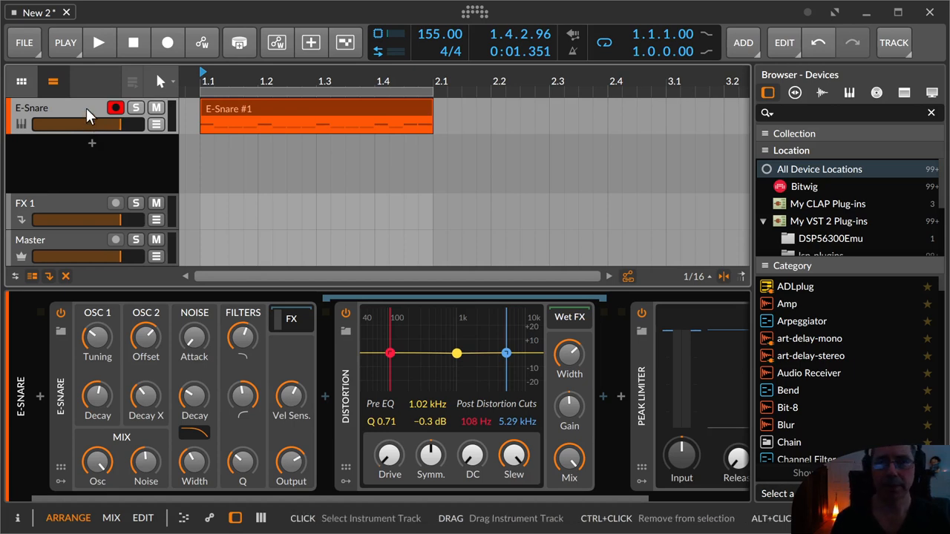
pyautogui.moveTo(412, 419)
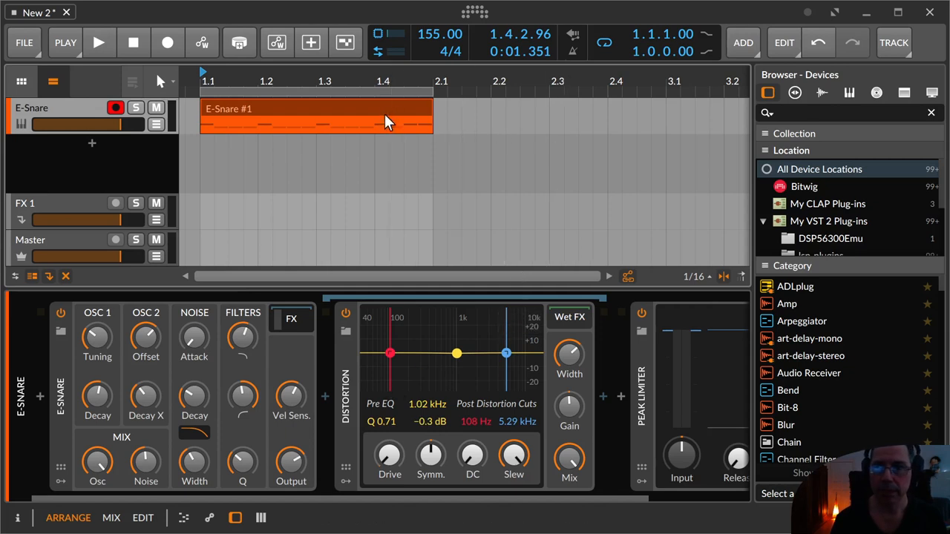
# Step: Open the E-Snare #1 clip in the note editor and scroll to its E2/D#2 notes
pyautogui.click(383, 116)
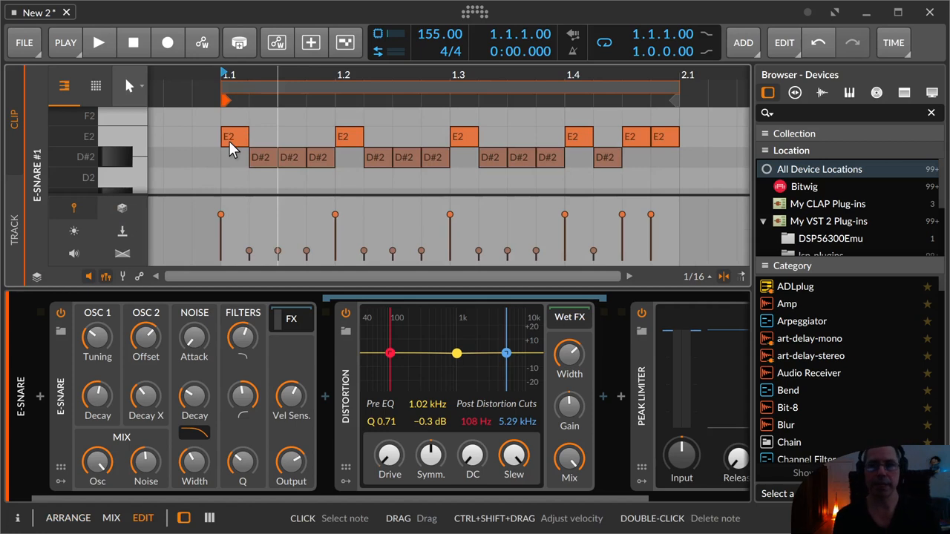
pyautogui.moveTo(190, 117)
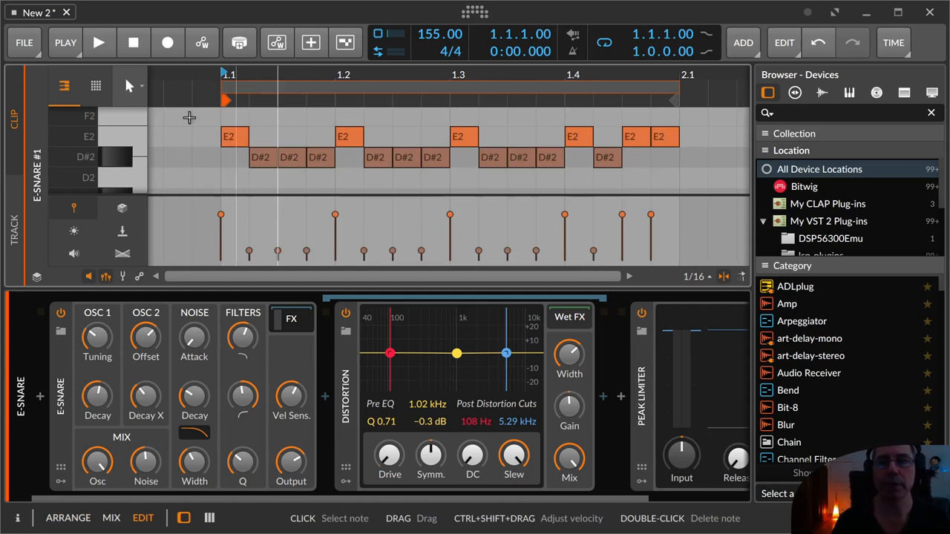
pyautogui.moveTo(161, 133)
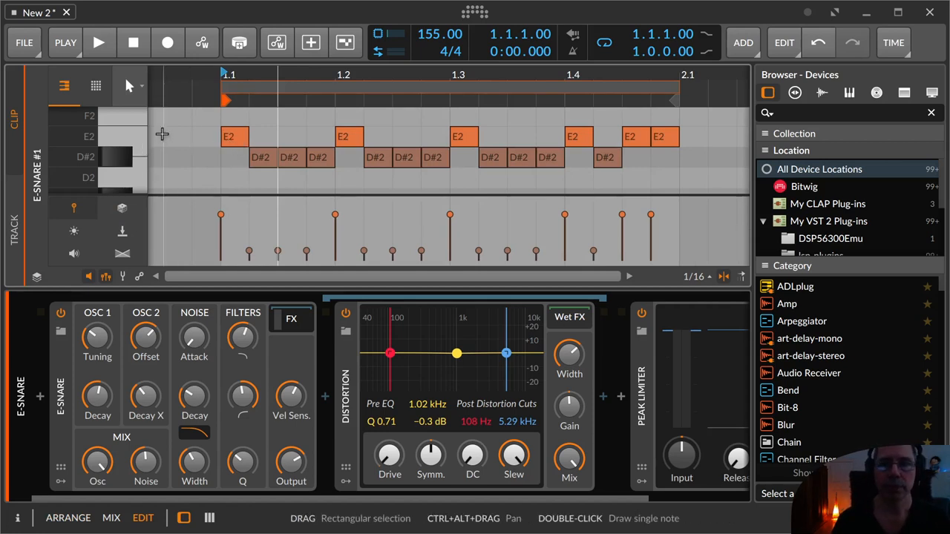
pyautogui.moveTo(126, 141)
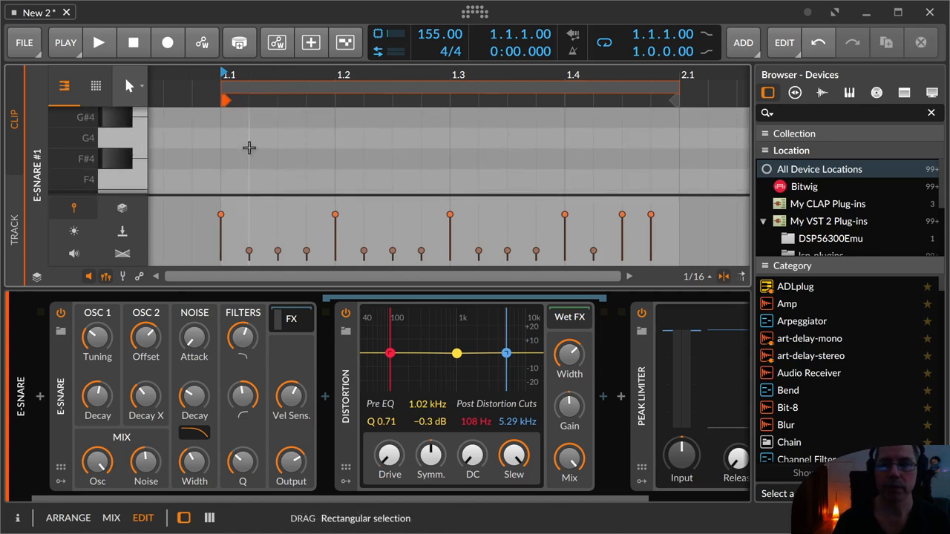
pyautogui.scroll(-3)
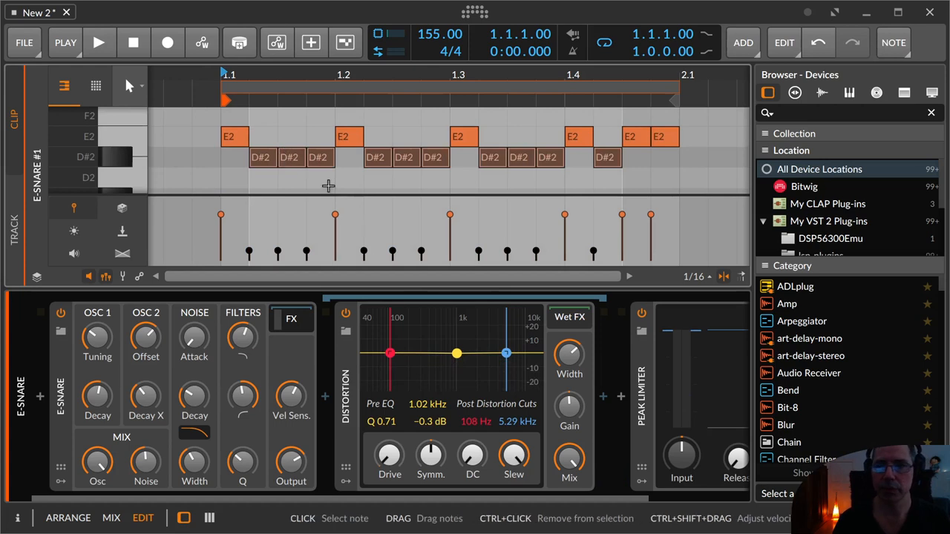
pyautogui.moveTo(460, 244)
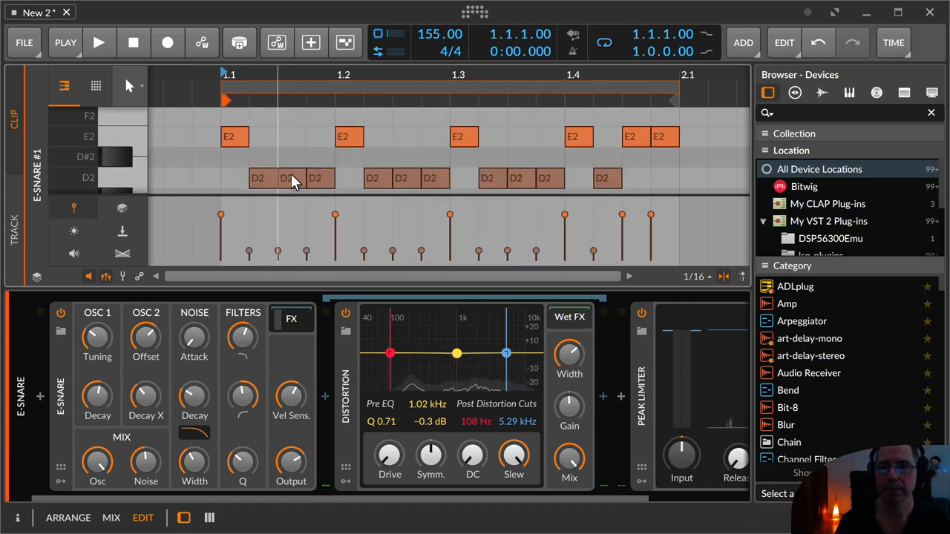
# Step: Move three quiet D2 snare hits up to D#2, then play the clip to hear the velocity split
pyautogui.click(291, 158)
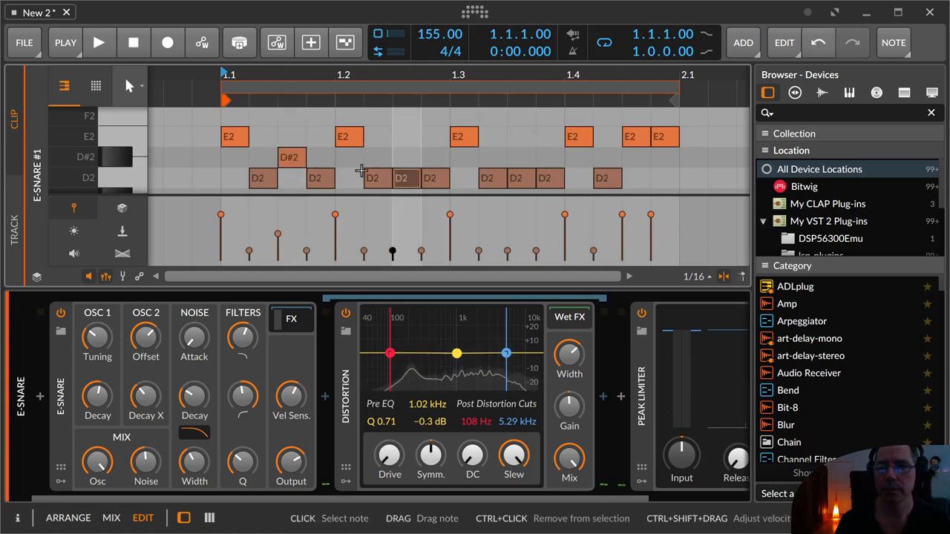
pyautogui.click(407, 157)
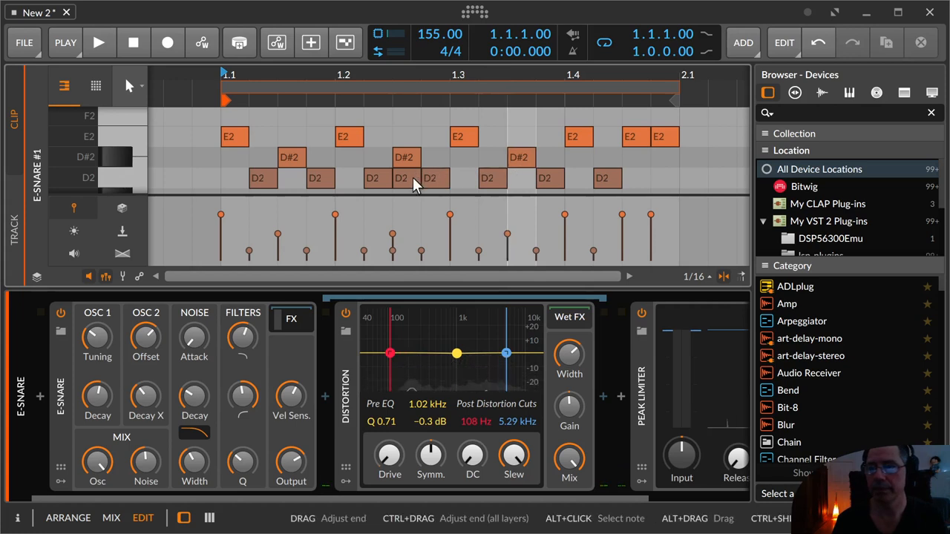
pyautogui.click(404, 178)
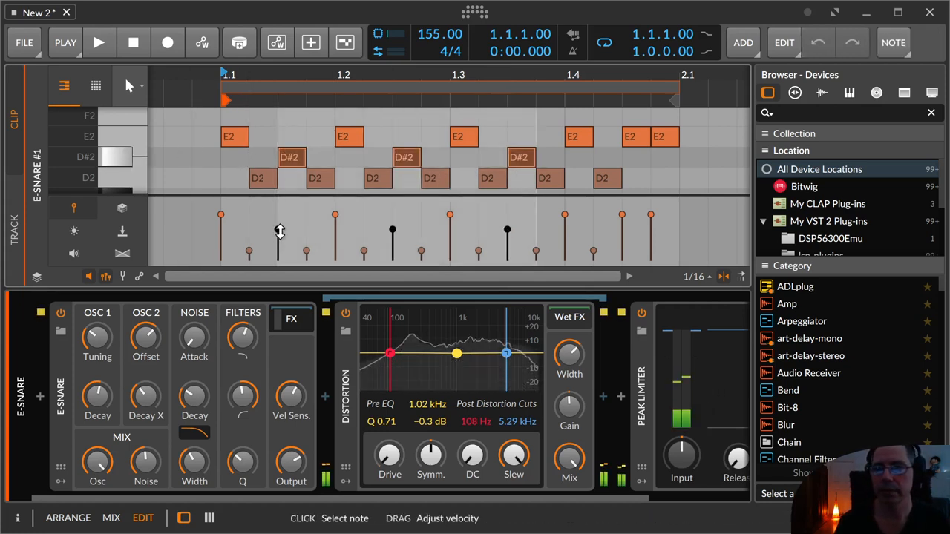
pyautogui.click(100, 42)
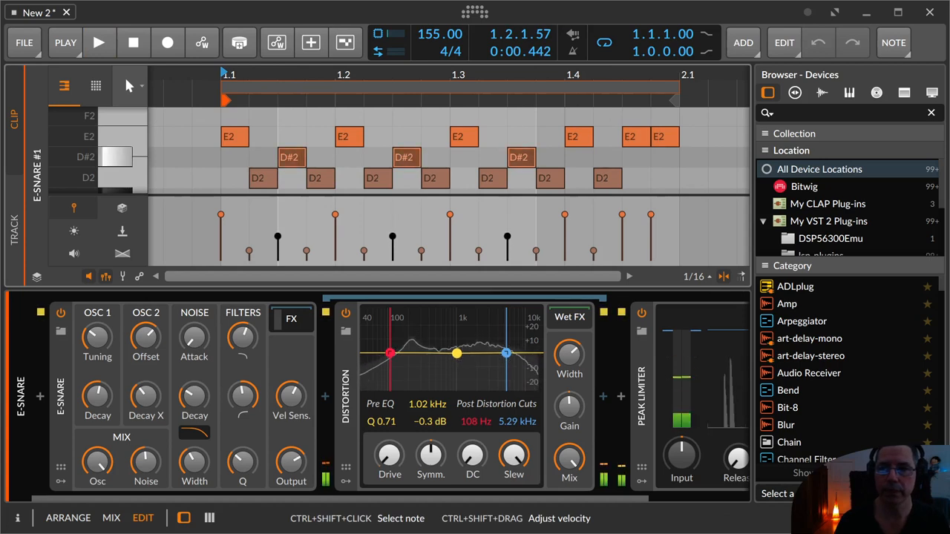
pyautogui.click(99, 41)
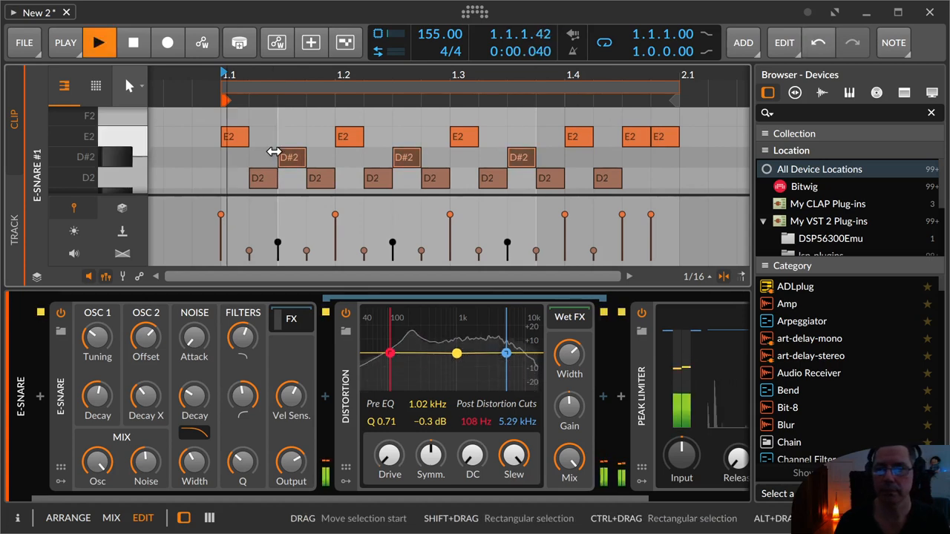